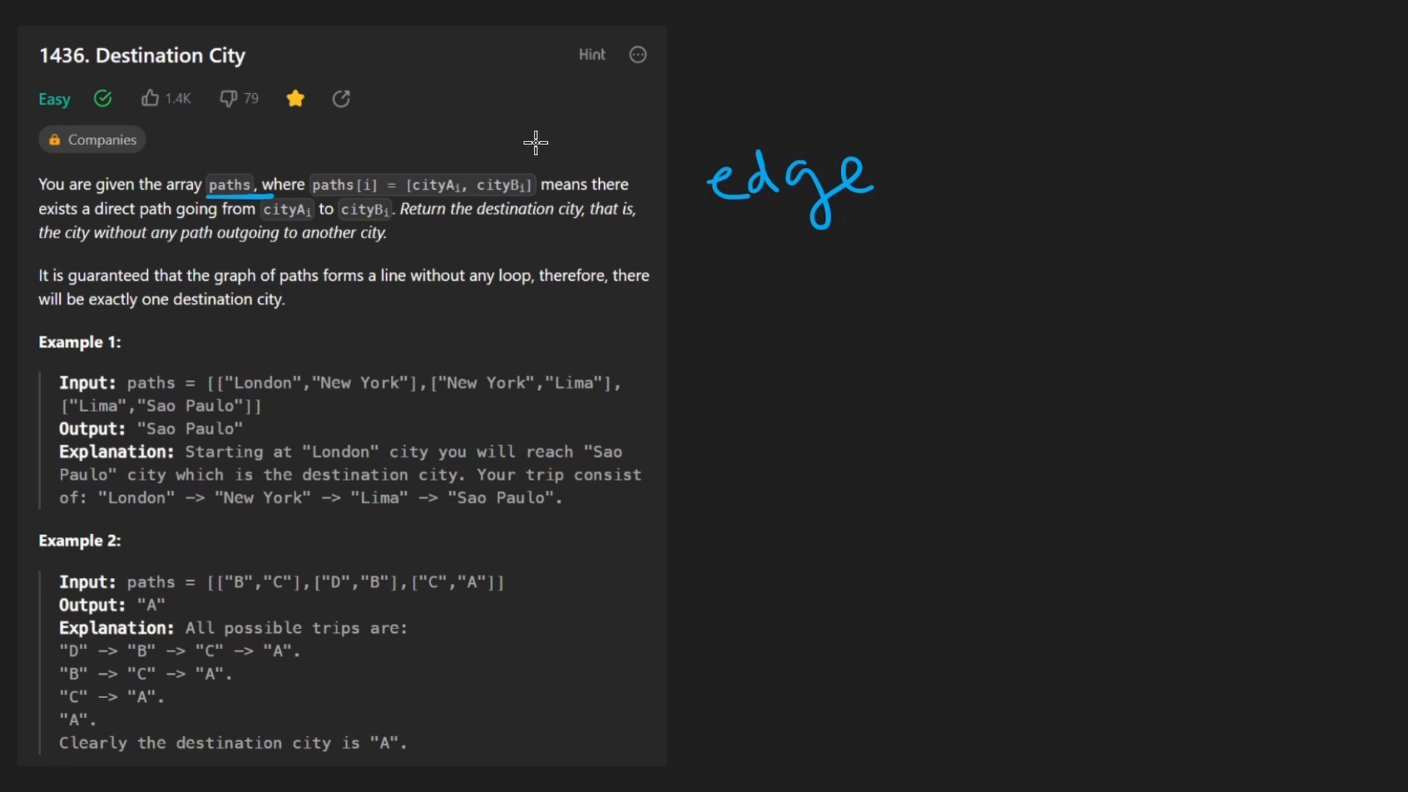
mouse_move(460, 176)
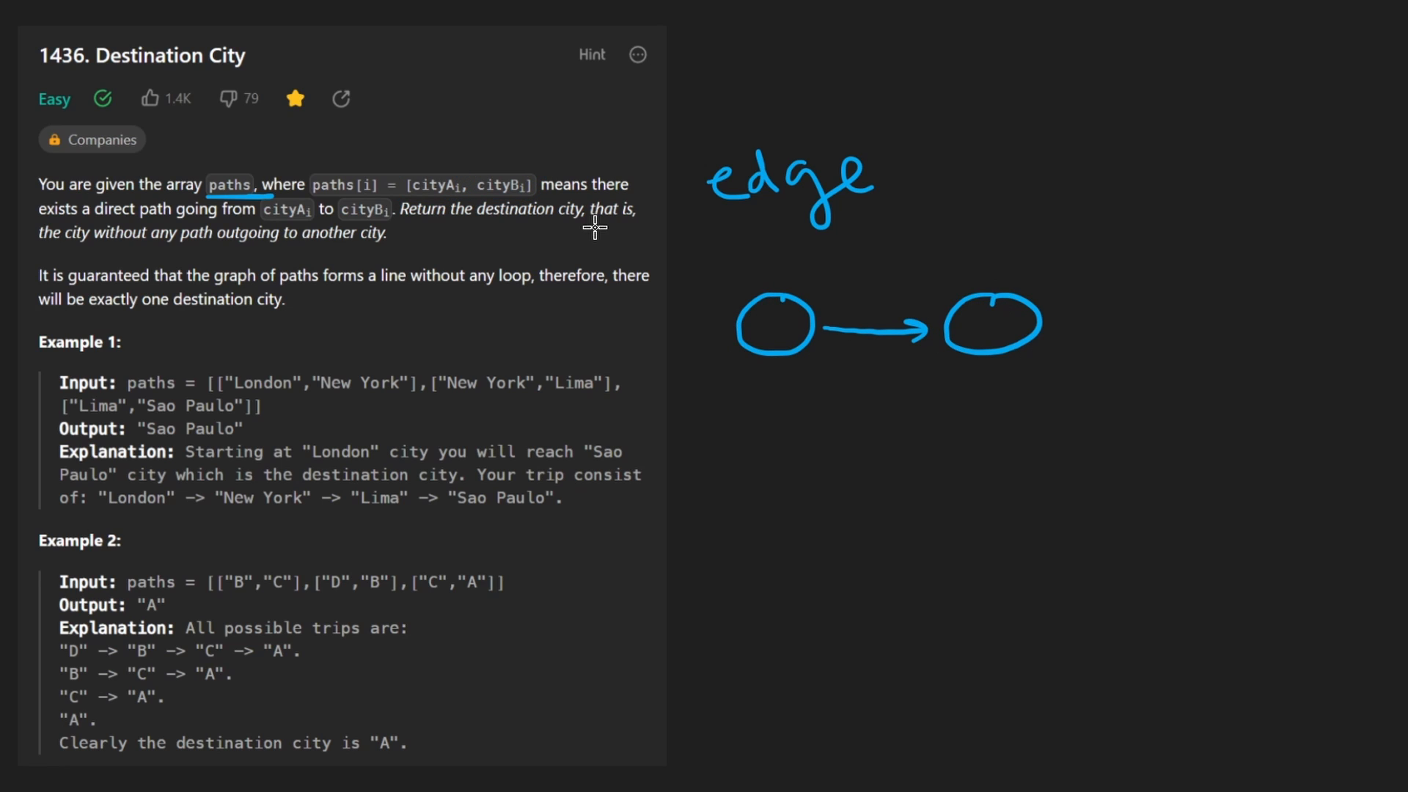
mouse_move(467, 221)
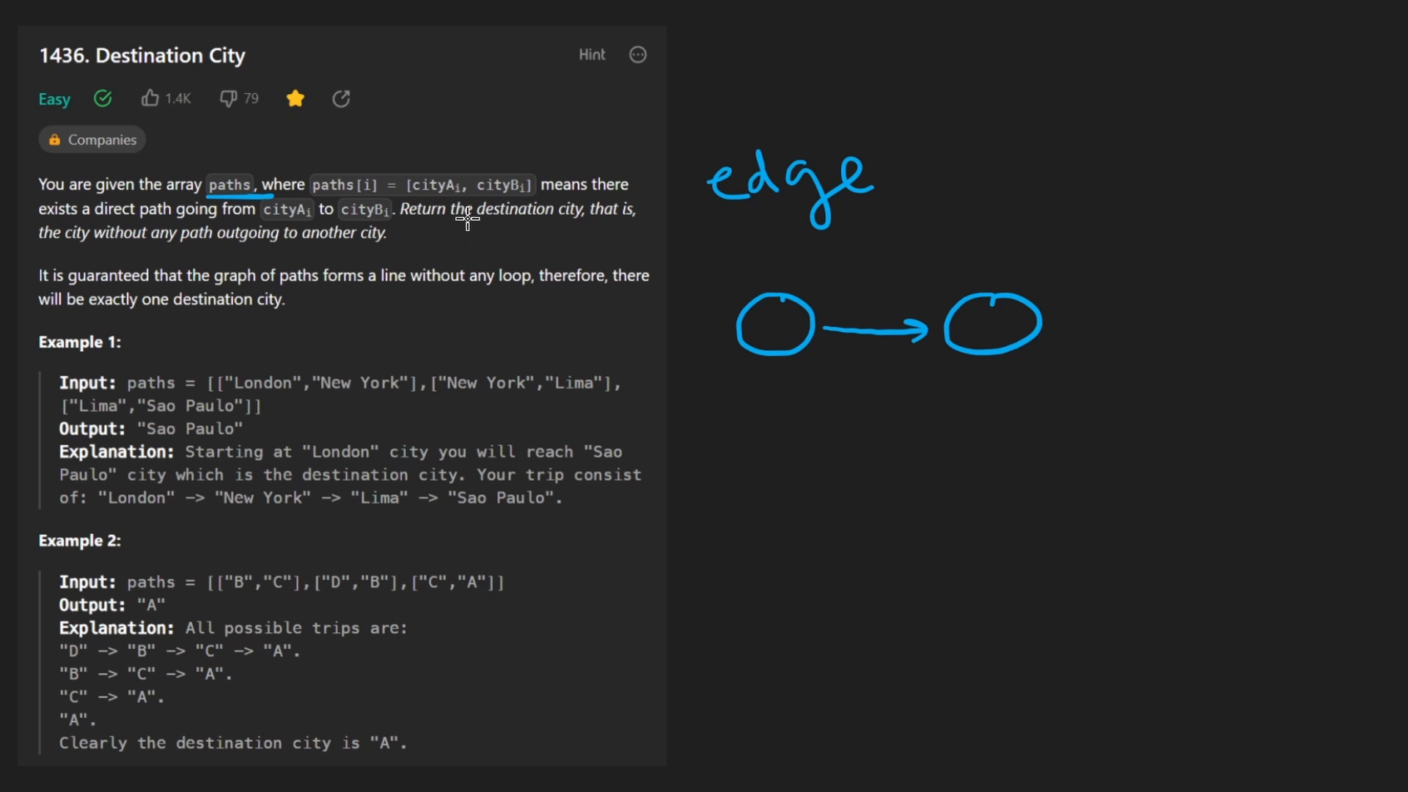
Underline the destination-city definition, the no-outgoing-path sentence, 'a line' and 'loop'
left_click_drag(467, 232, 575, 232)
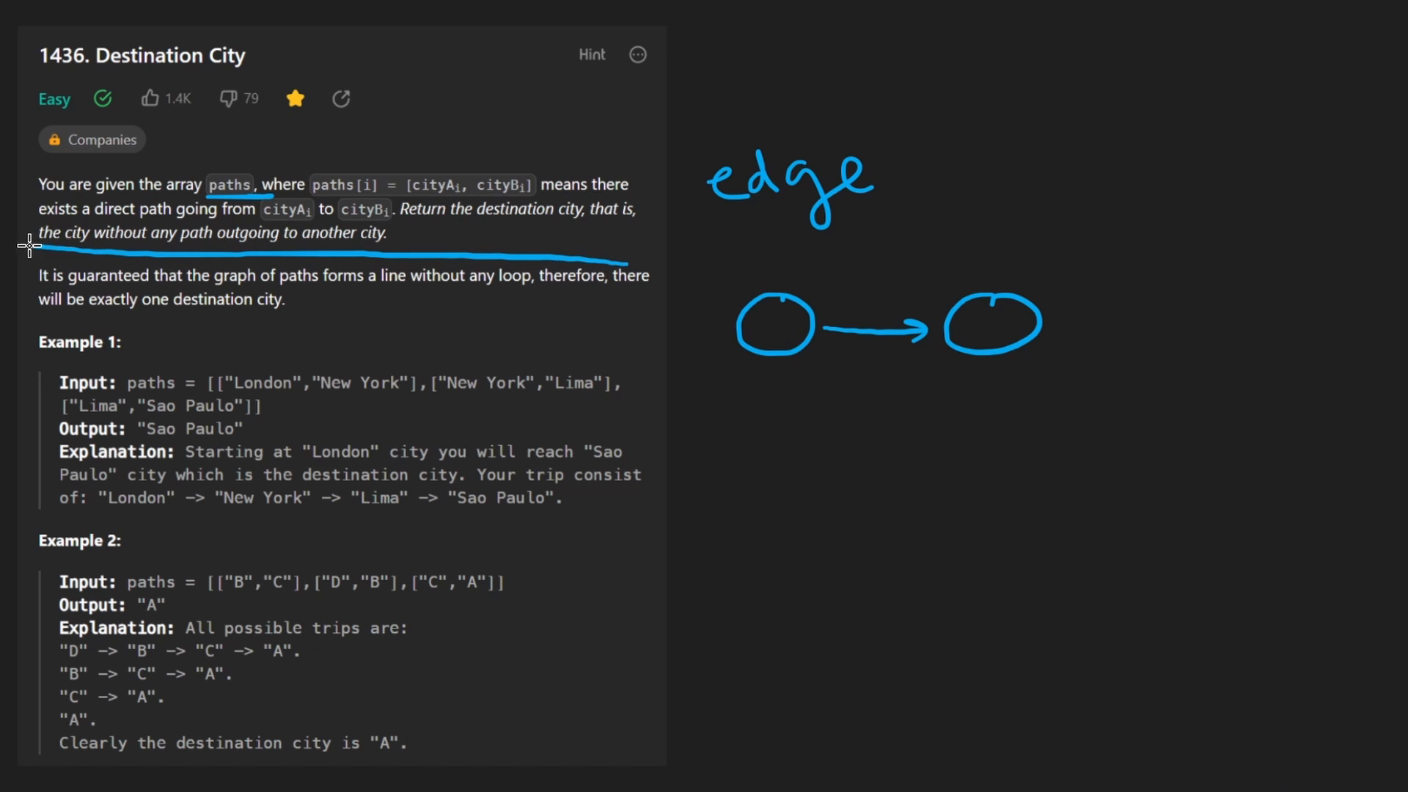
left_click_drag(29, 249, 645, 309)
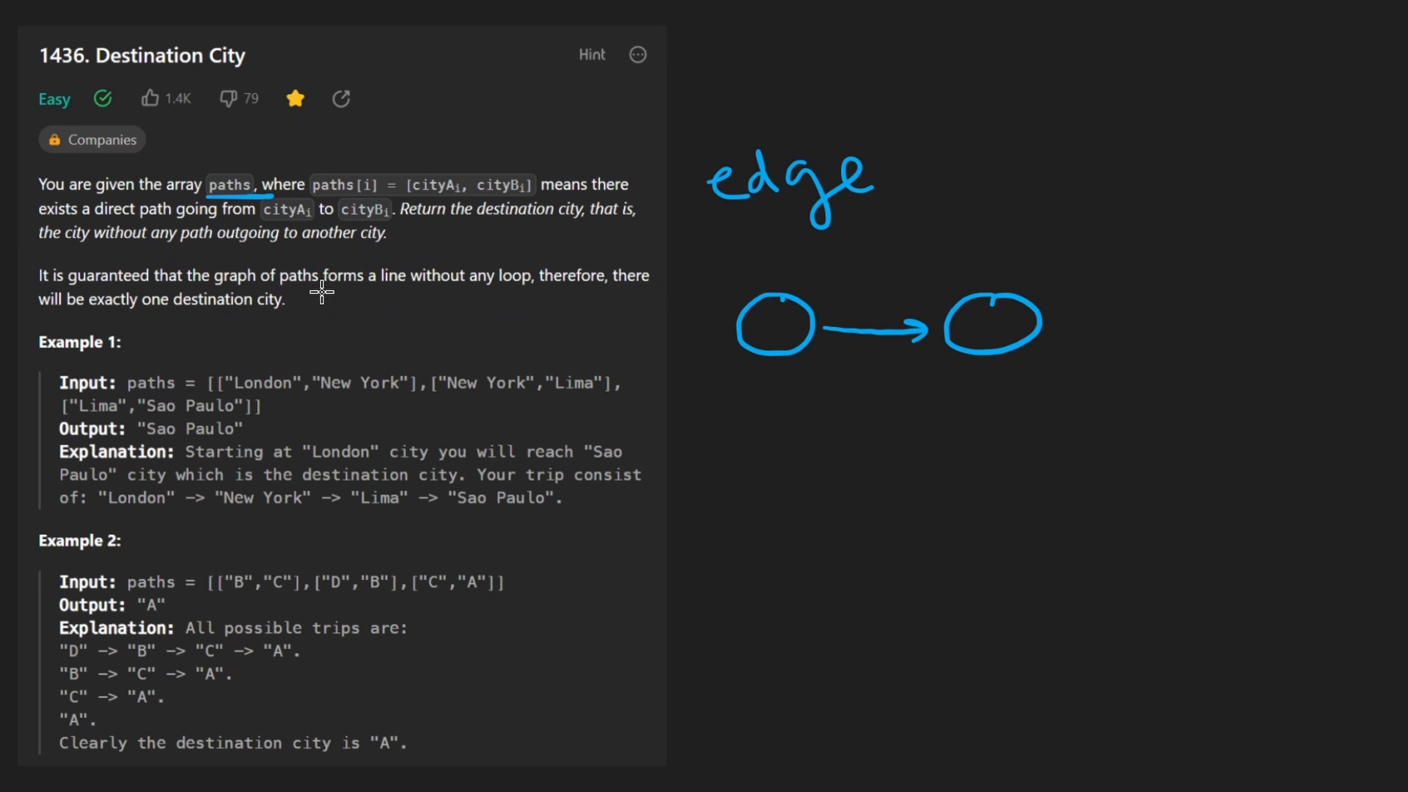
left_click_drag(357, 291, 429, 289)
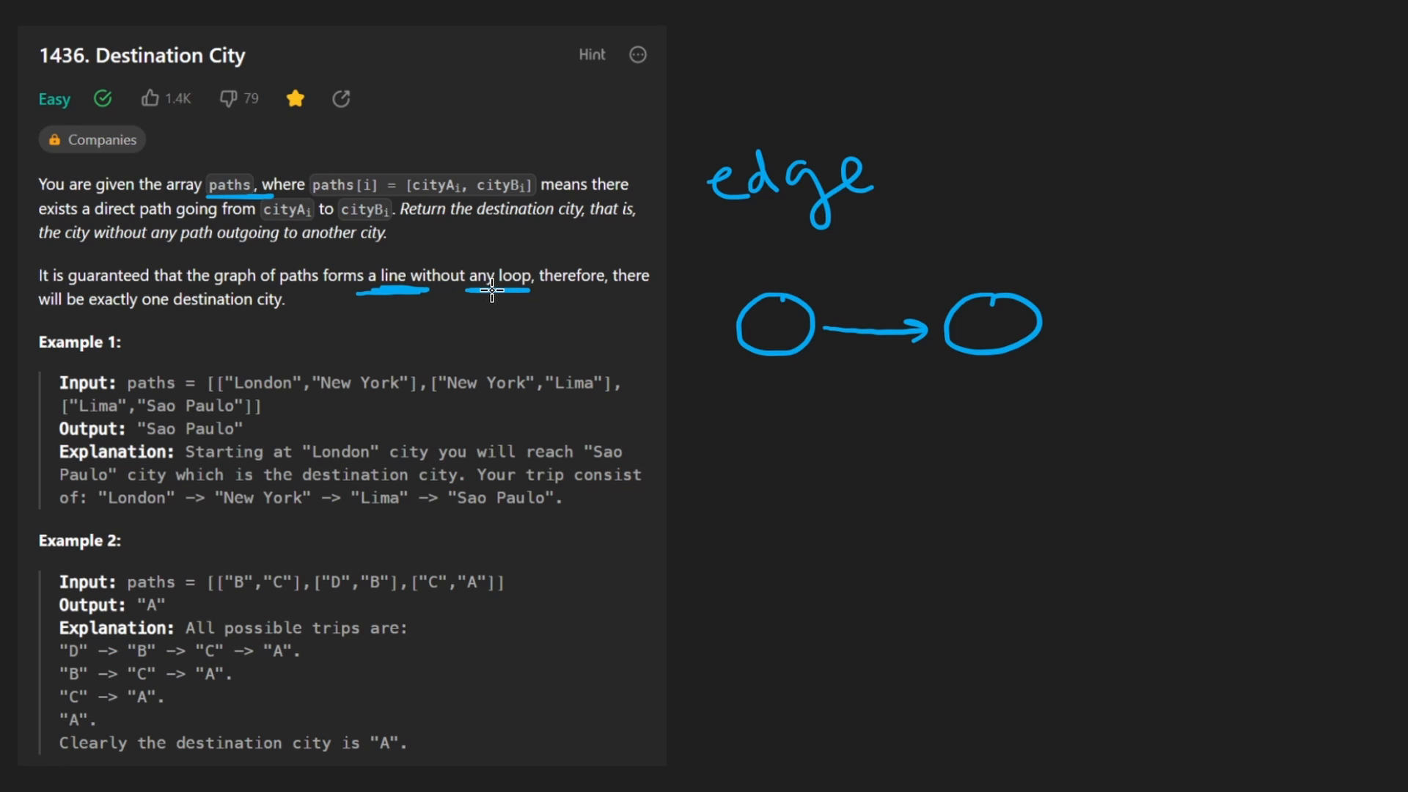
left_click_drag(1042, 323, 1136, 315)
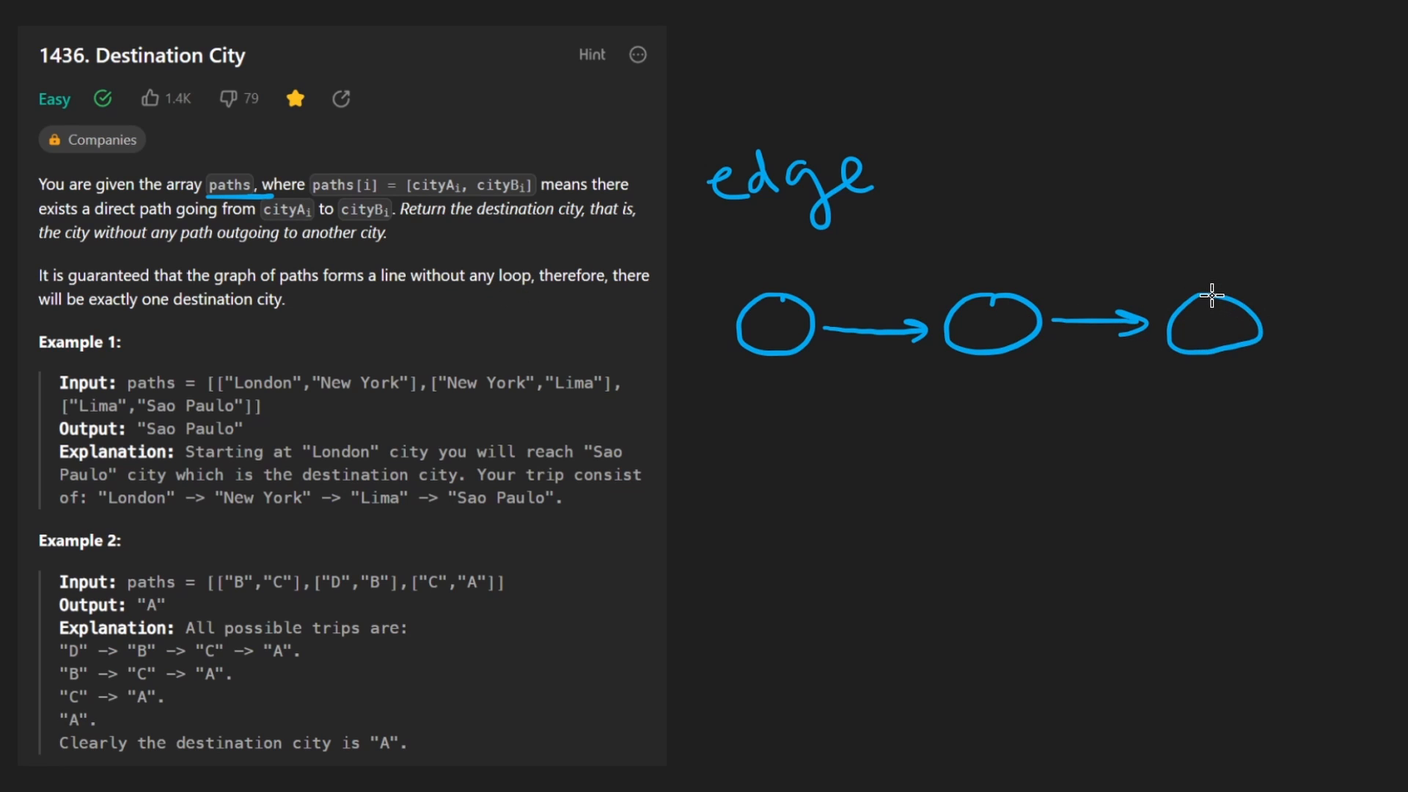
mouse_move(817, 411)
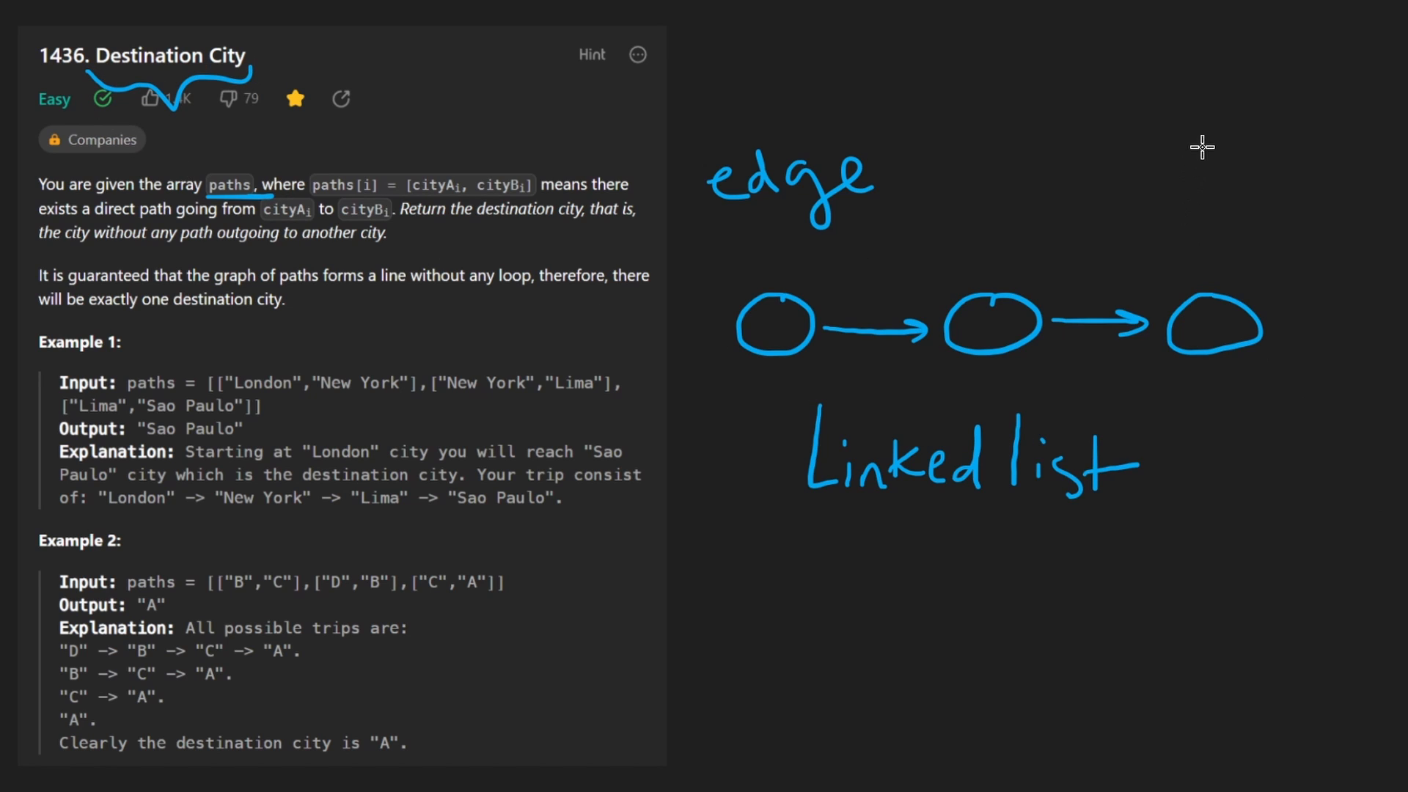
Draw an arrow pointing down at the last node to mark the destination
left_click_drag(1199, 149, 1212, 260)
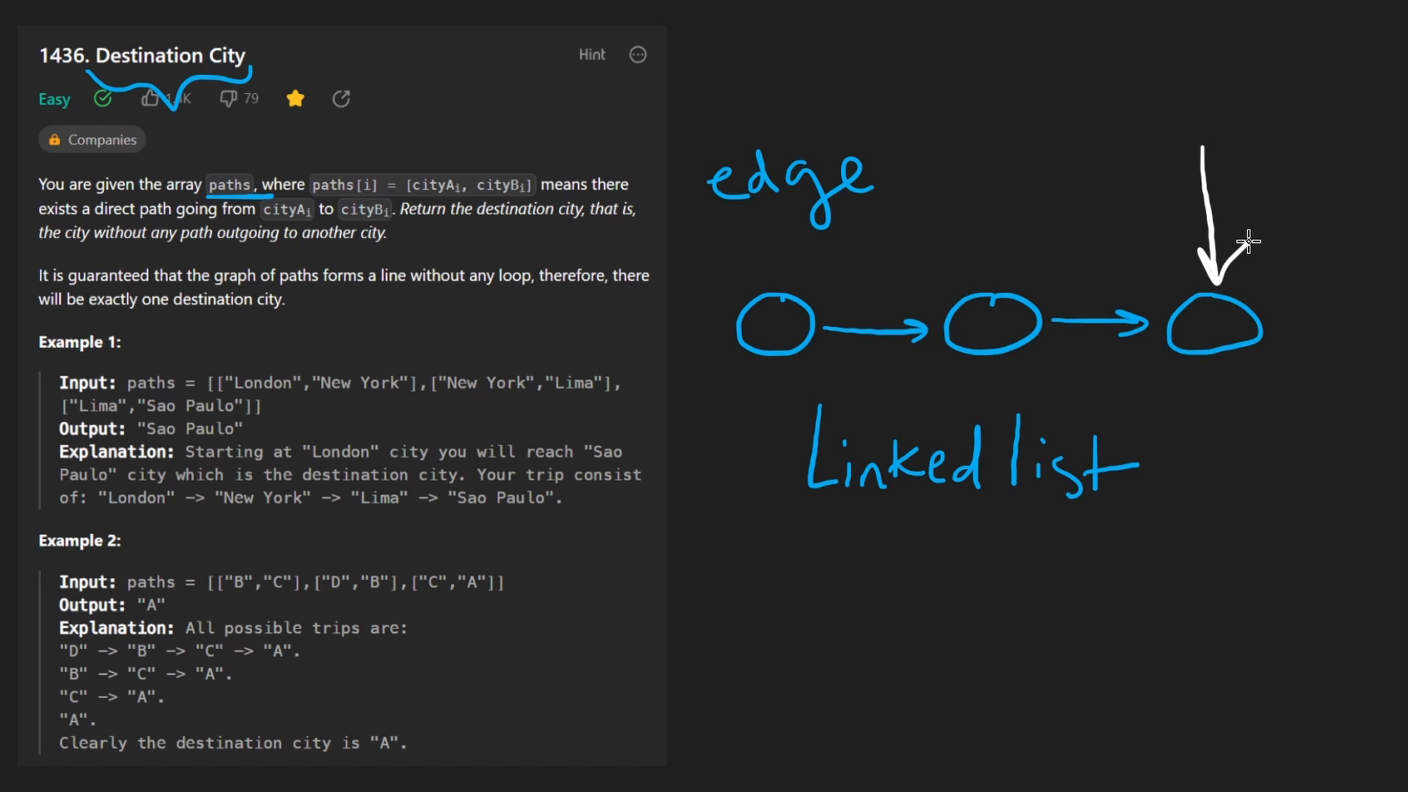
mouse_move(779, 384)
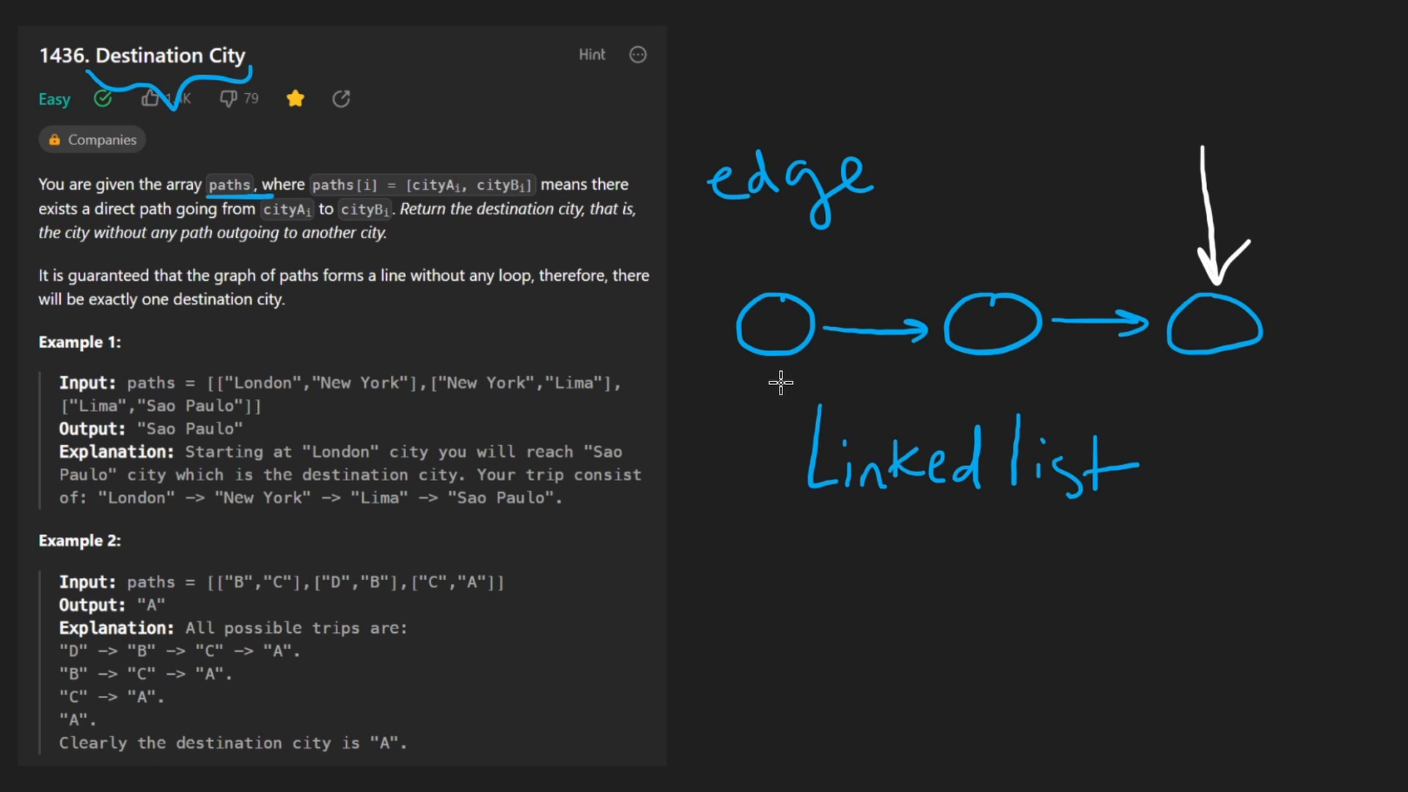
mouse_move(1277, 285)
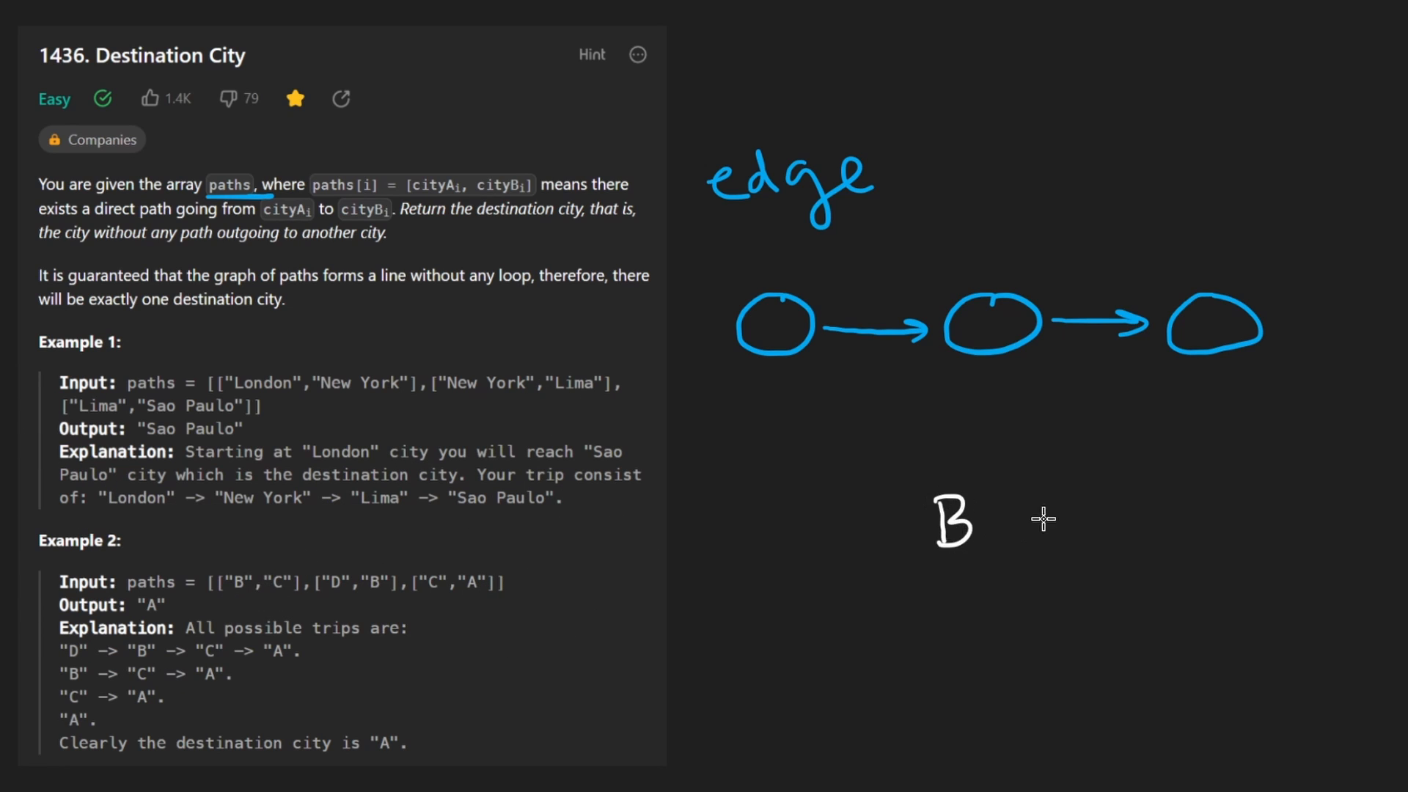
Sketch the chain D → B → C → A and circle A
left_click_drag(1015, 519, 1159, 520)
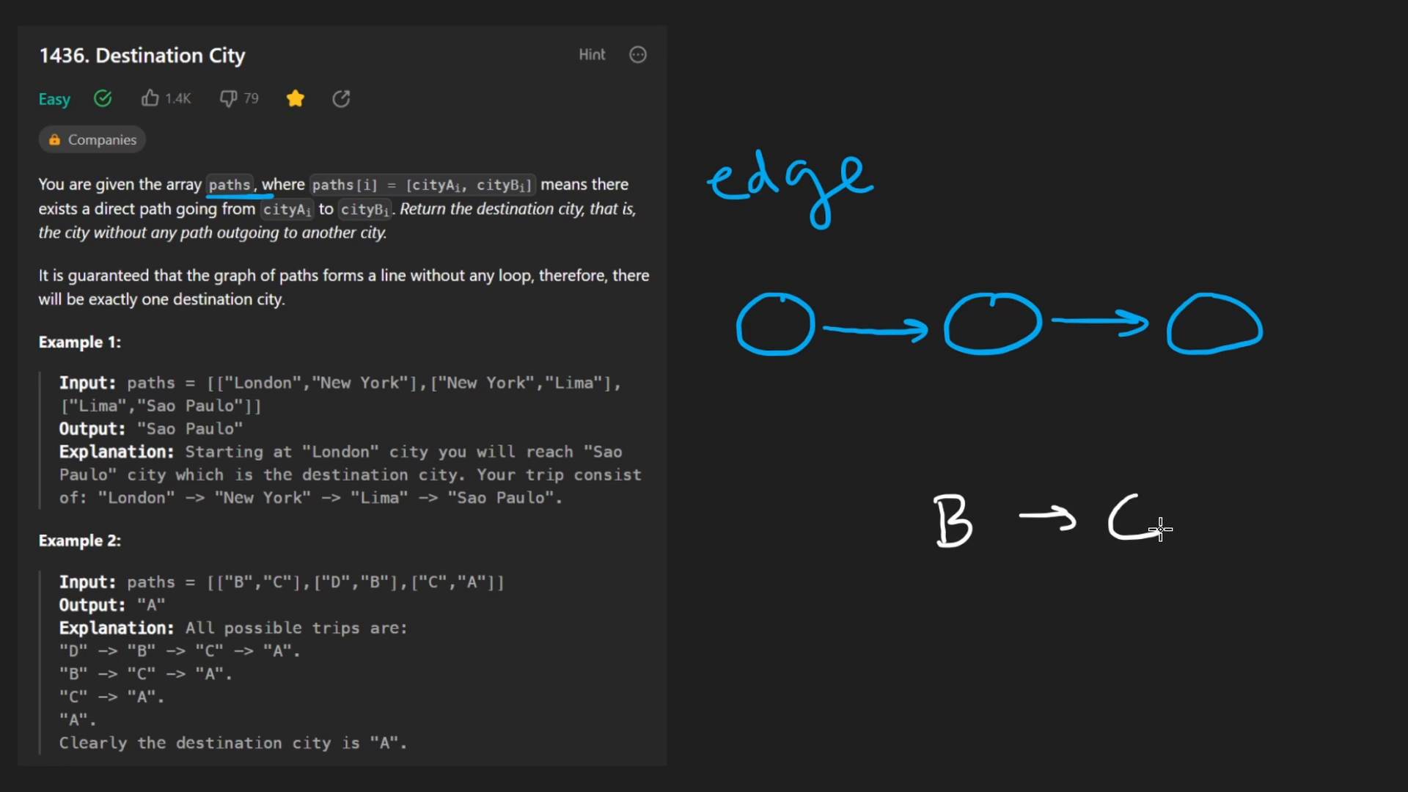
mouse_move(755, 537)
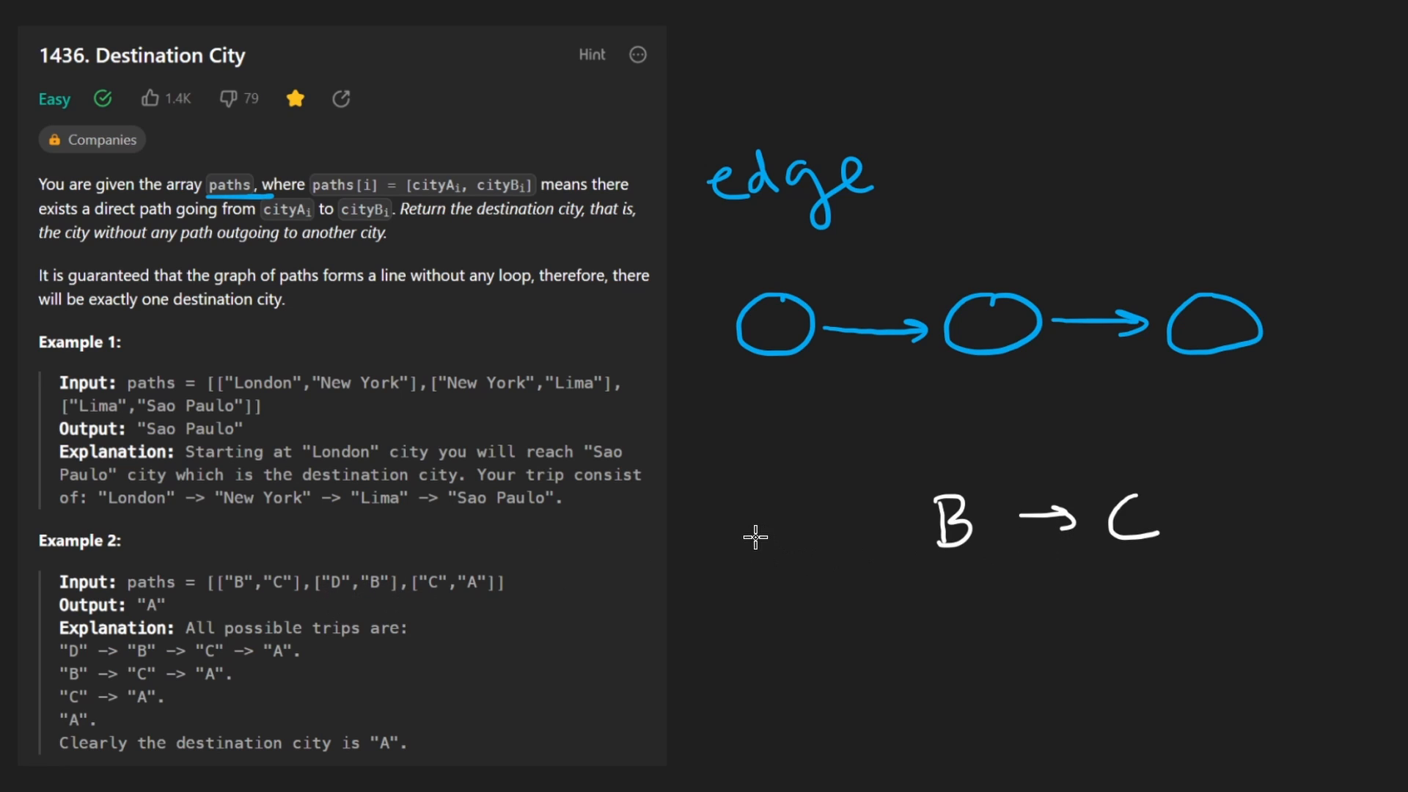
left_click_drag(755, 529, 880, 525)
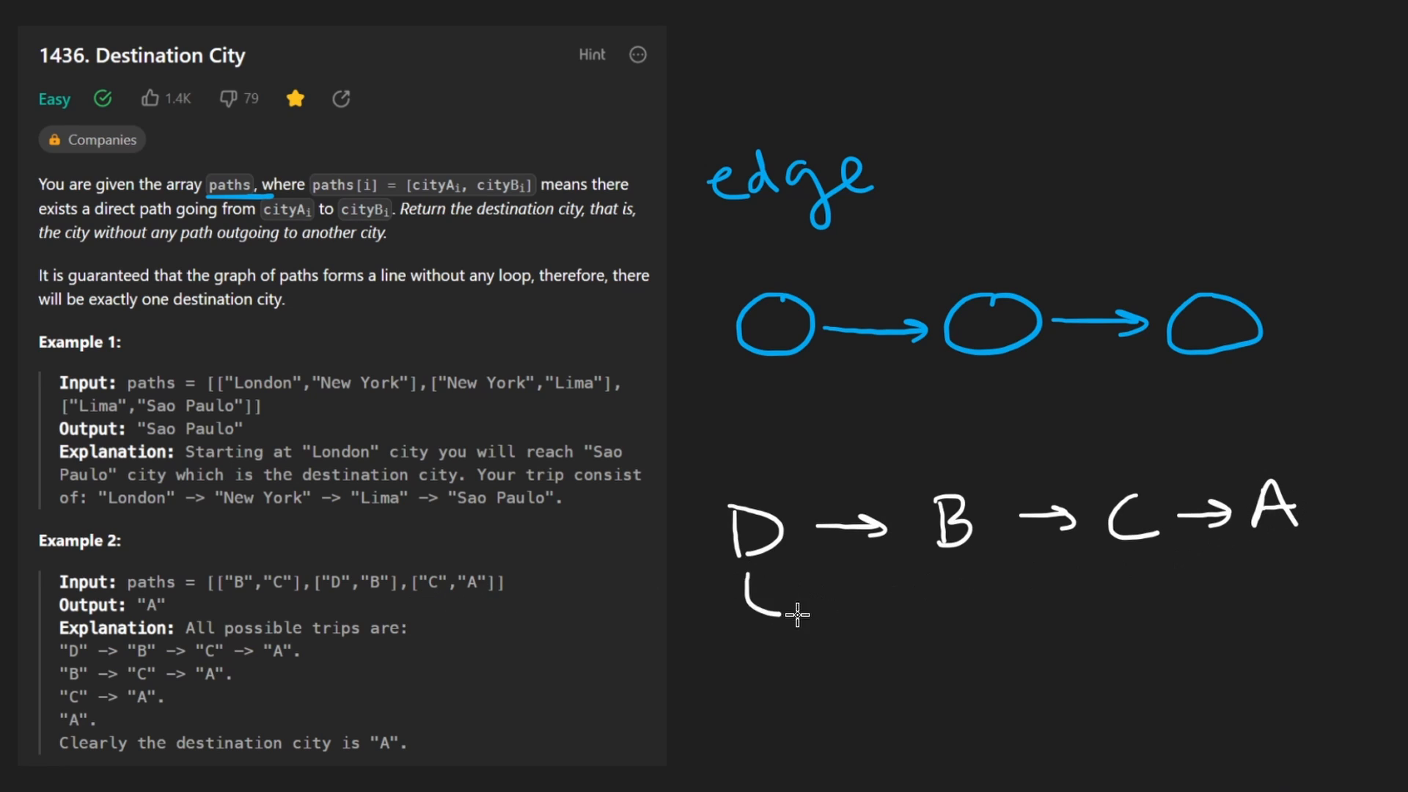
left_click_drag(791, 616, 1311, 564)
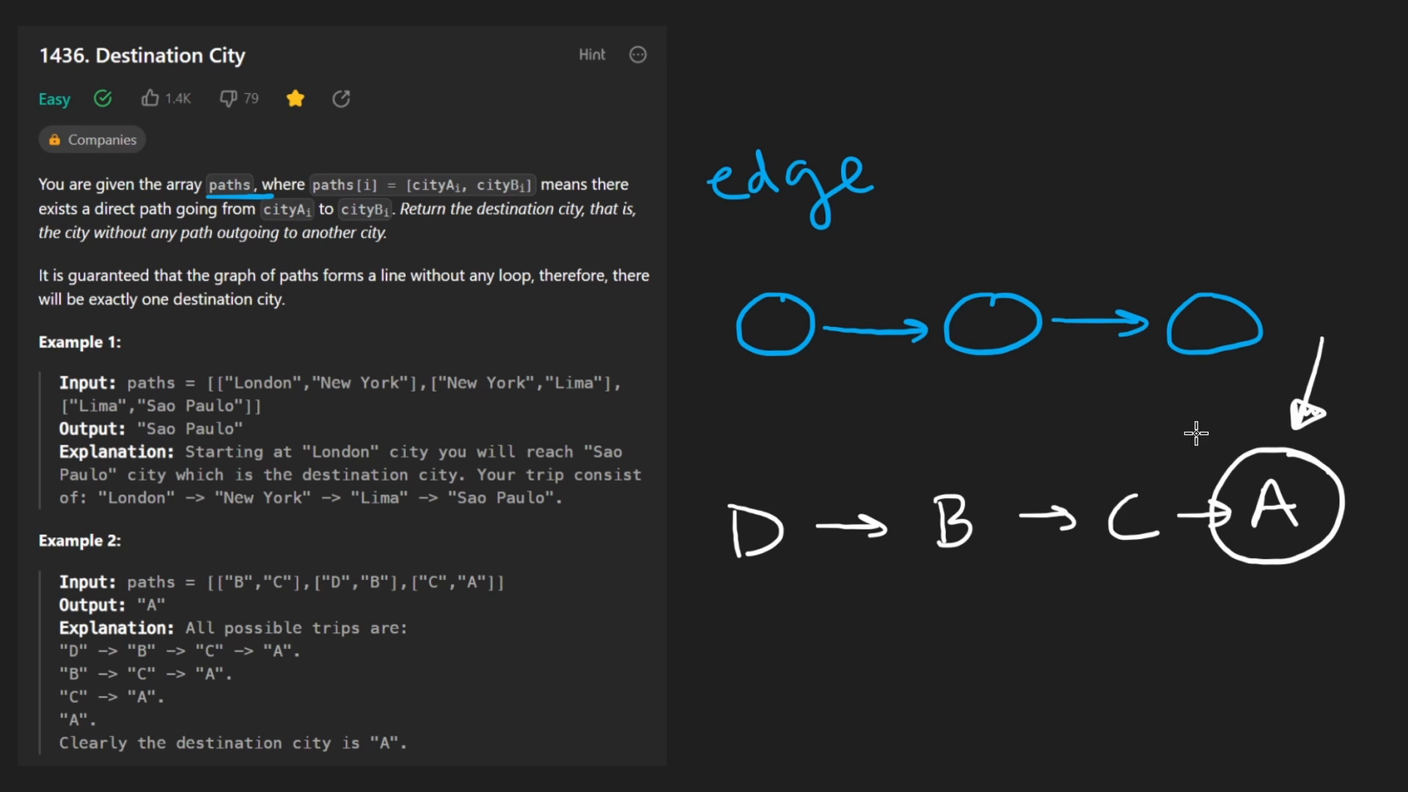
mouse_move(1269, 430)
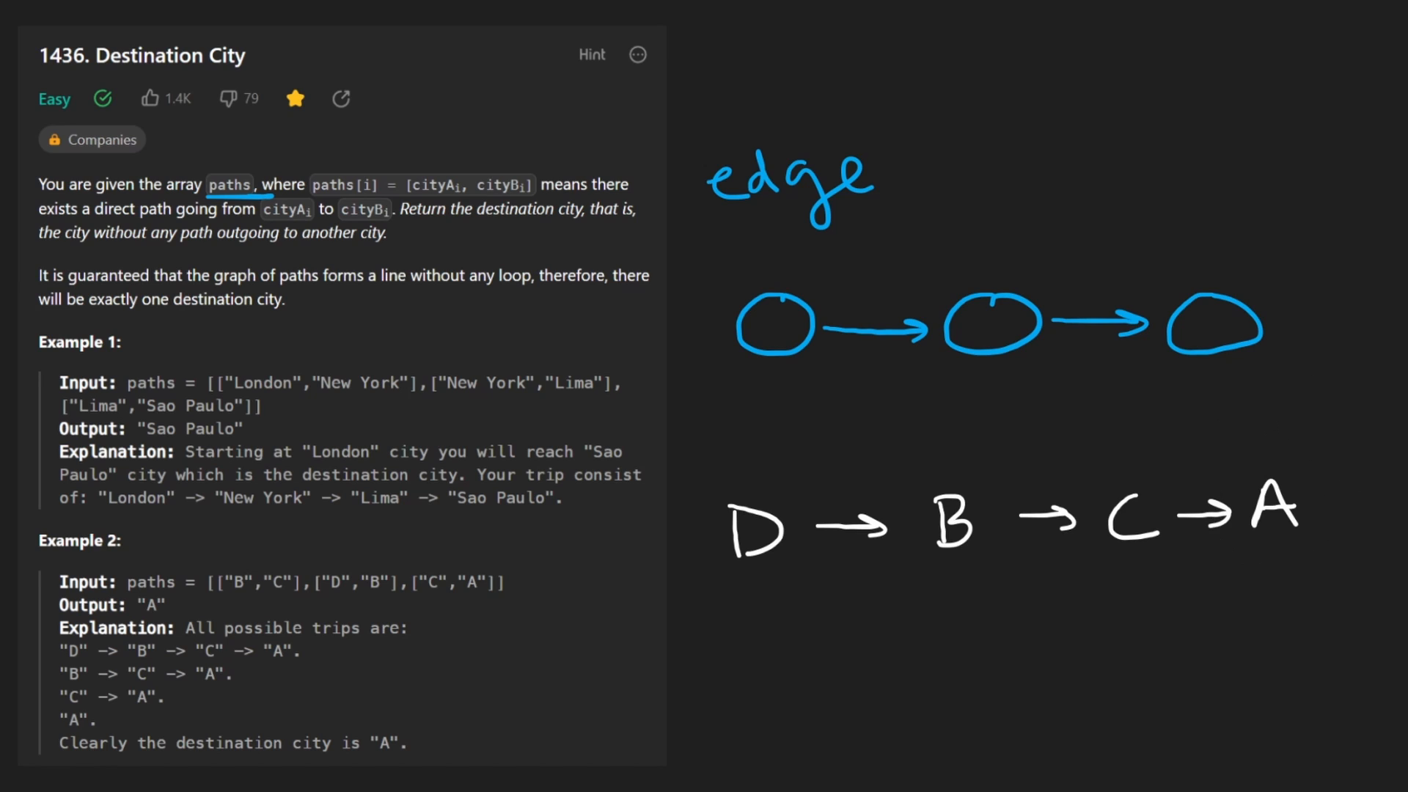
mouse_move(735, 586)
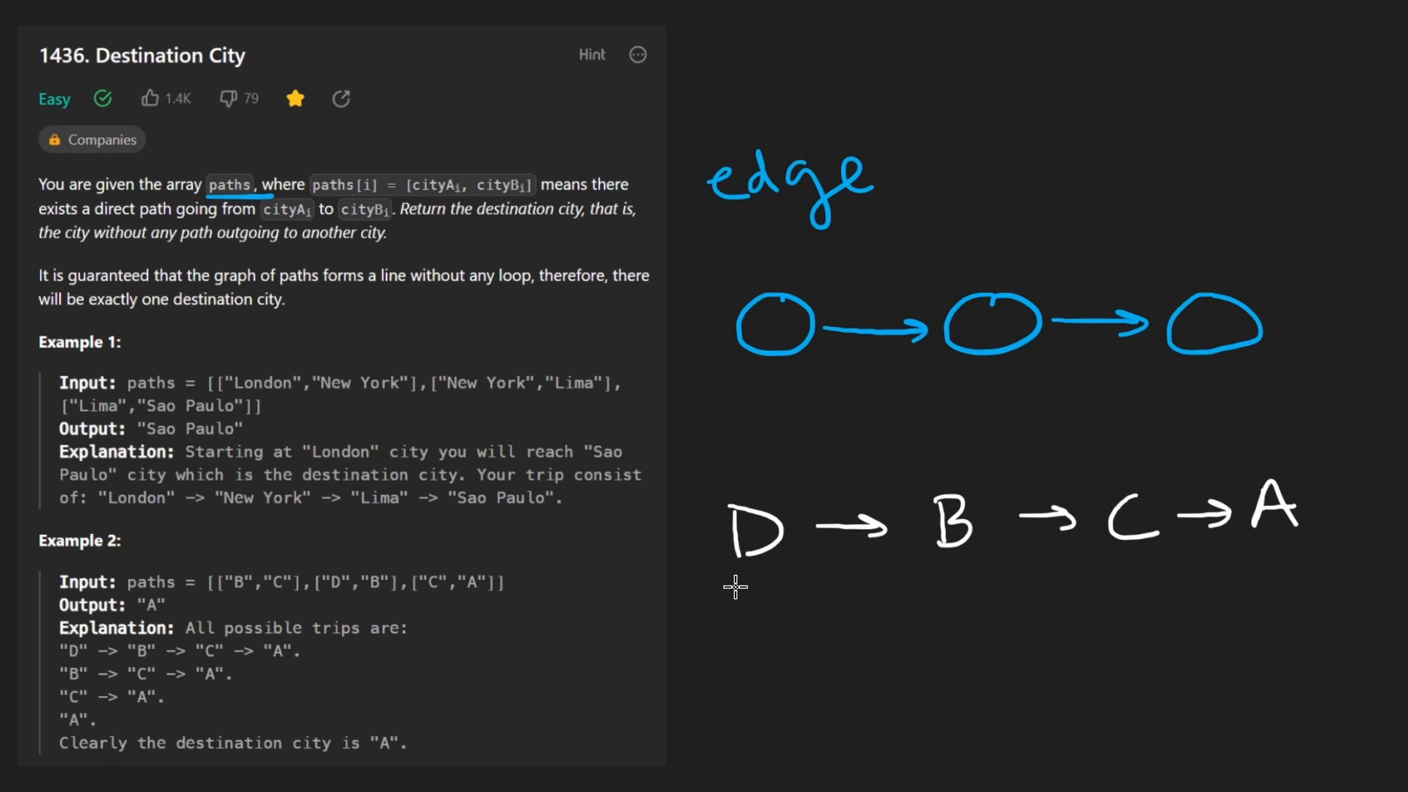
Draw a green arrow from B toward A and circle A in green
left_click_drag(736, 588, 1293, 561)
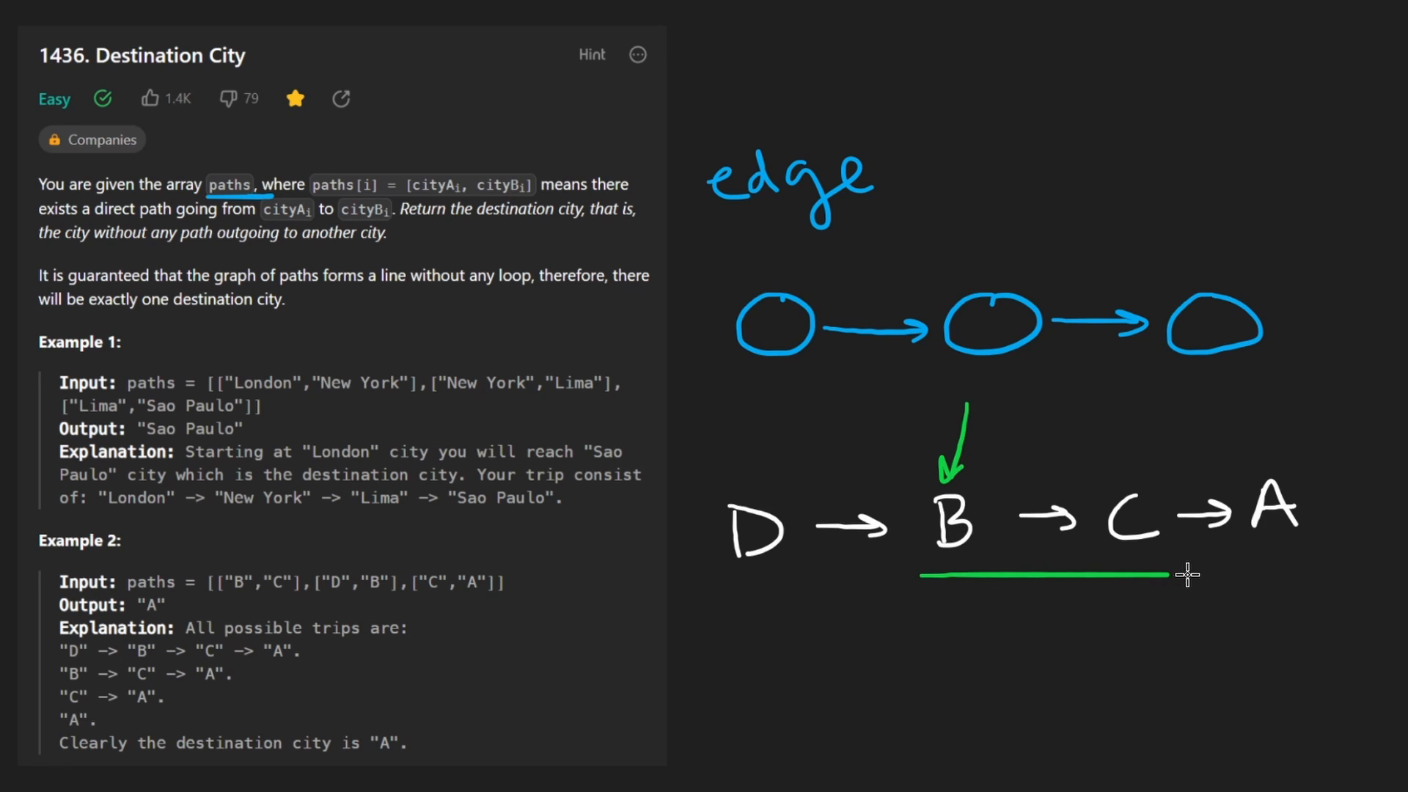
left_click_drag(1186, 575, 1293, 580)
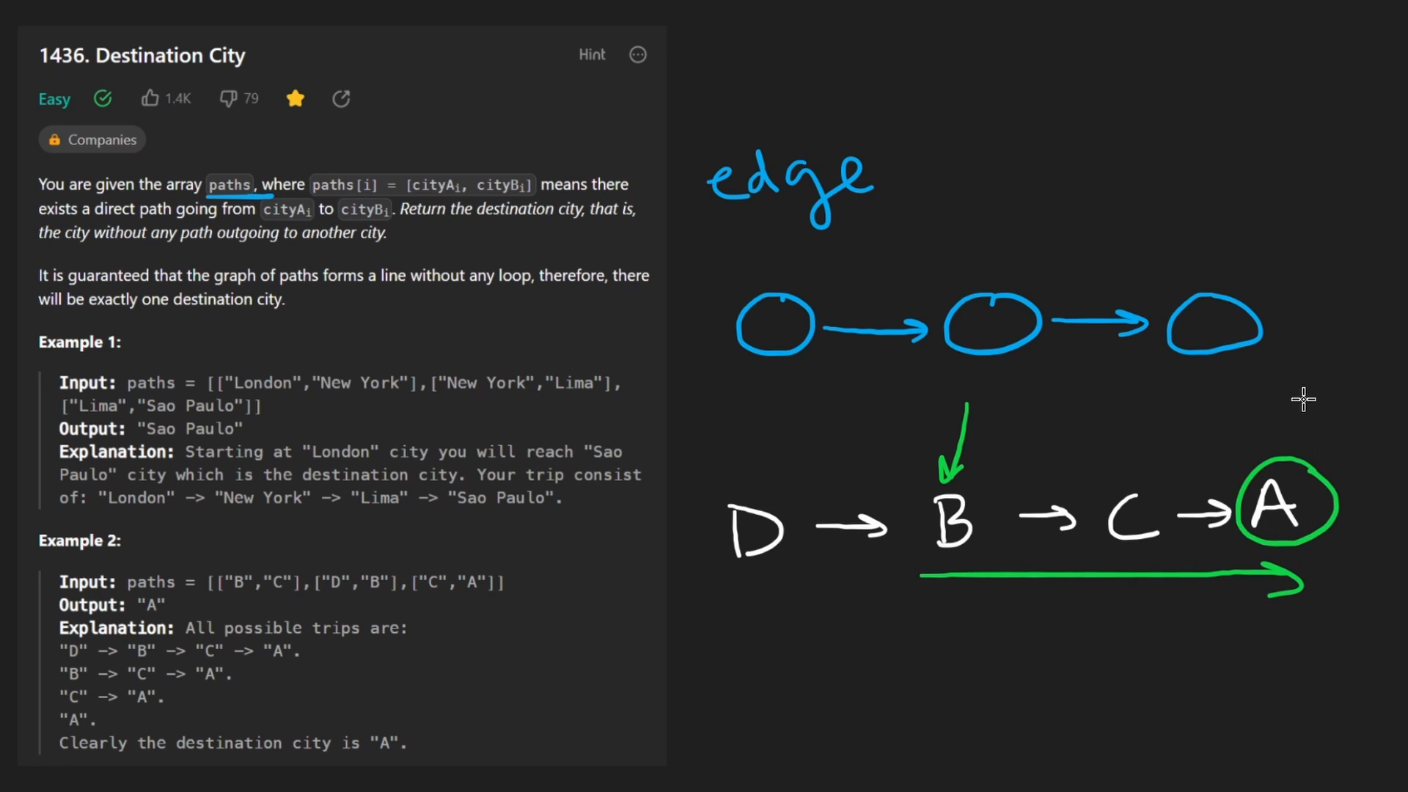
left_click_drag(1298, 346, 1275, 427)
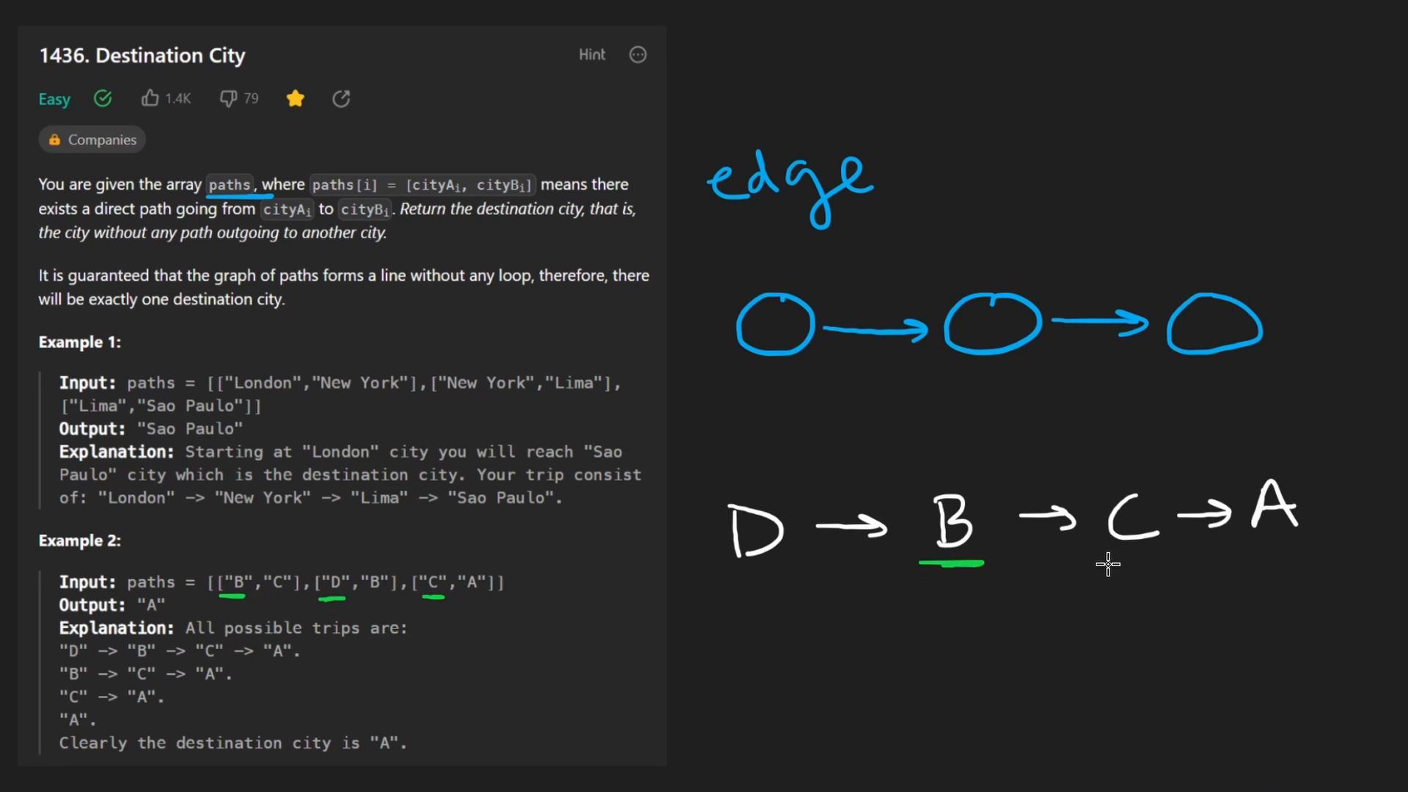
Underline B, D and C in Example 2's input and circle them in the sketch
left_click_drag(1096, 564, 1164, 564)
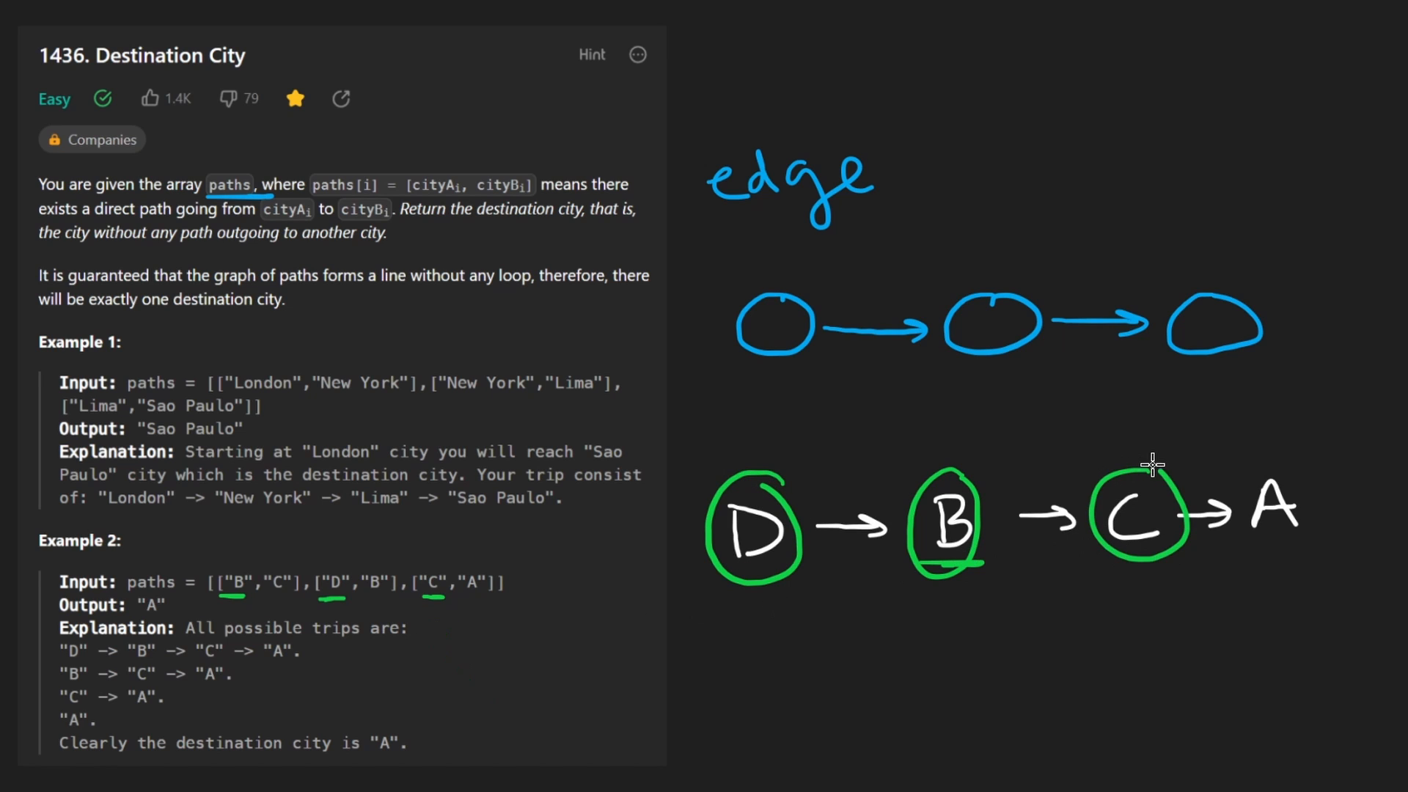
left_click_drag(1280, 553, 1236, 696)
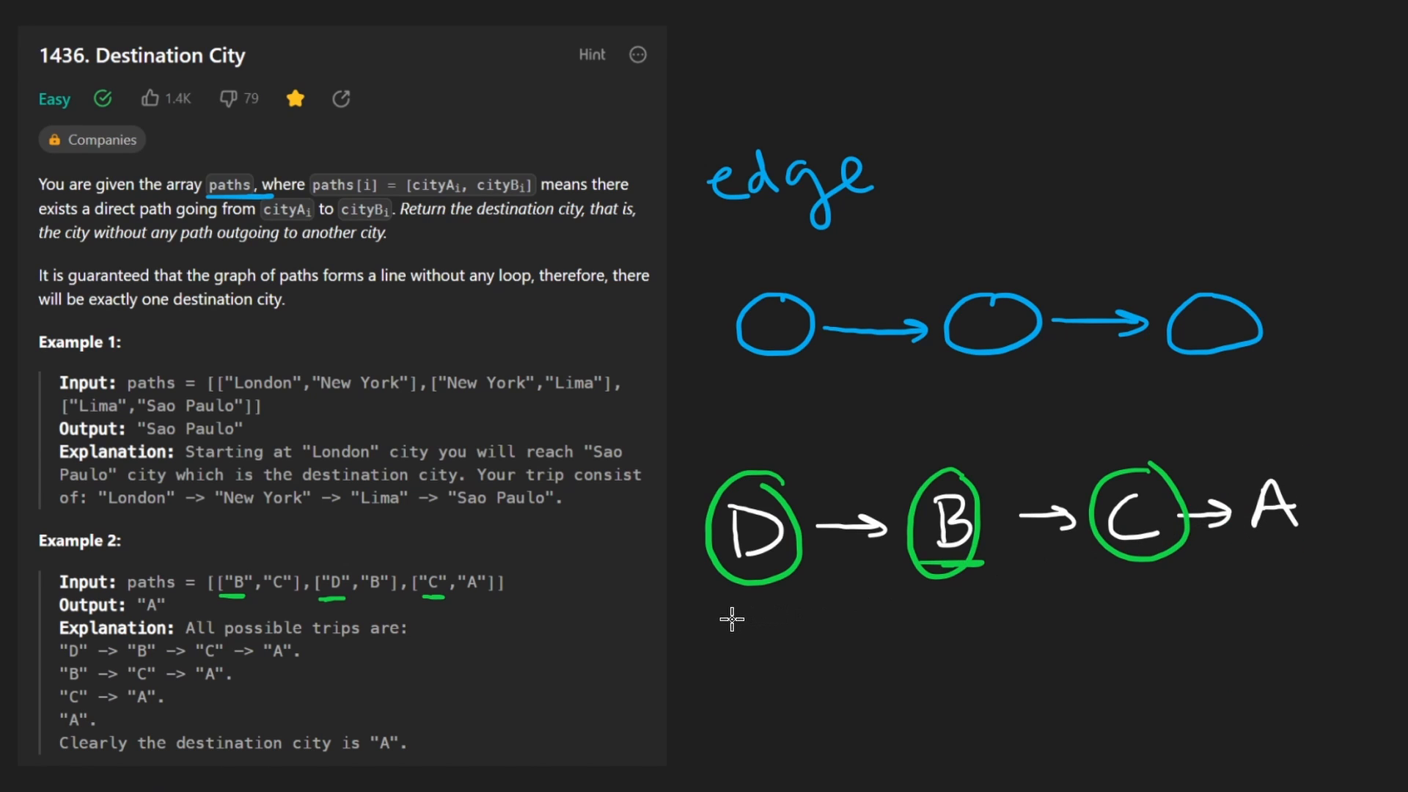
mouse_move(831, 667)
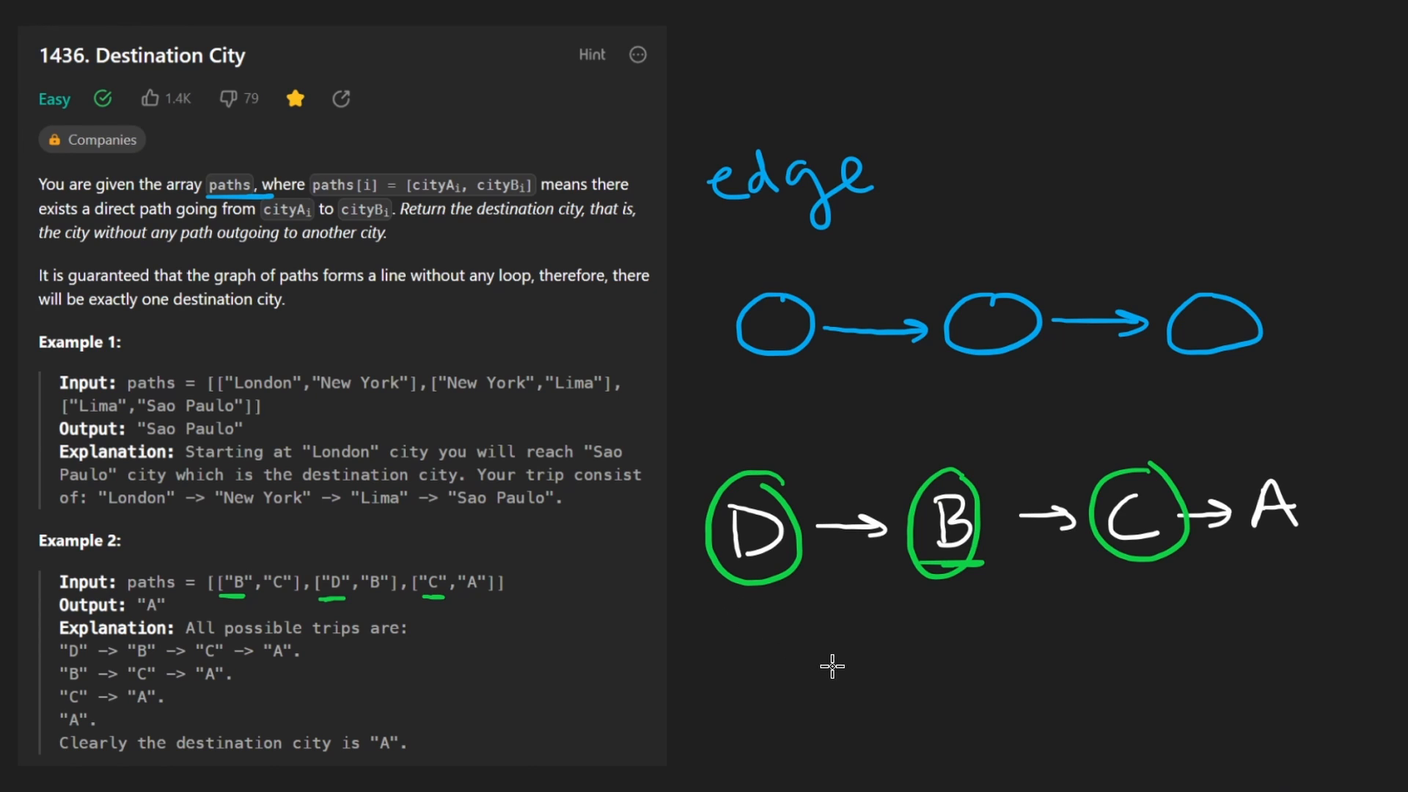
Gather D, B and C into a HashSet sketch and strike out starting cities
left_click_drag(916, 709, 772, 611)
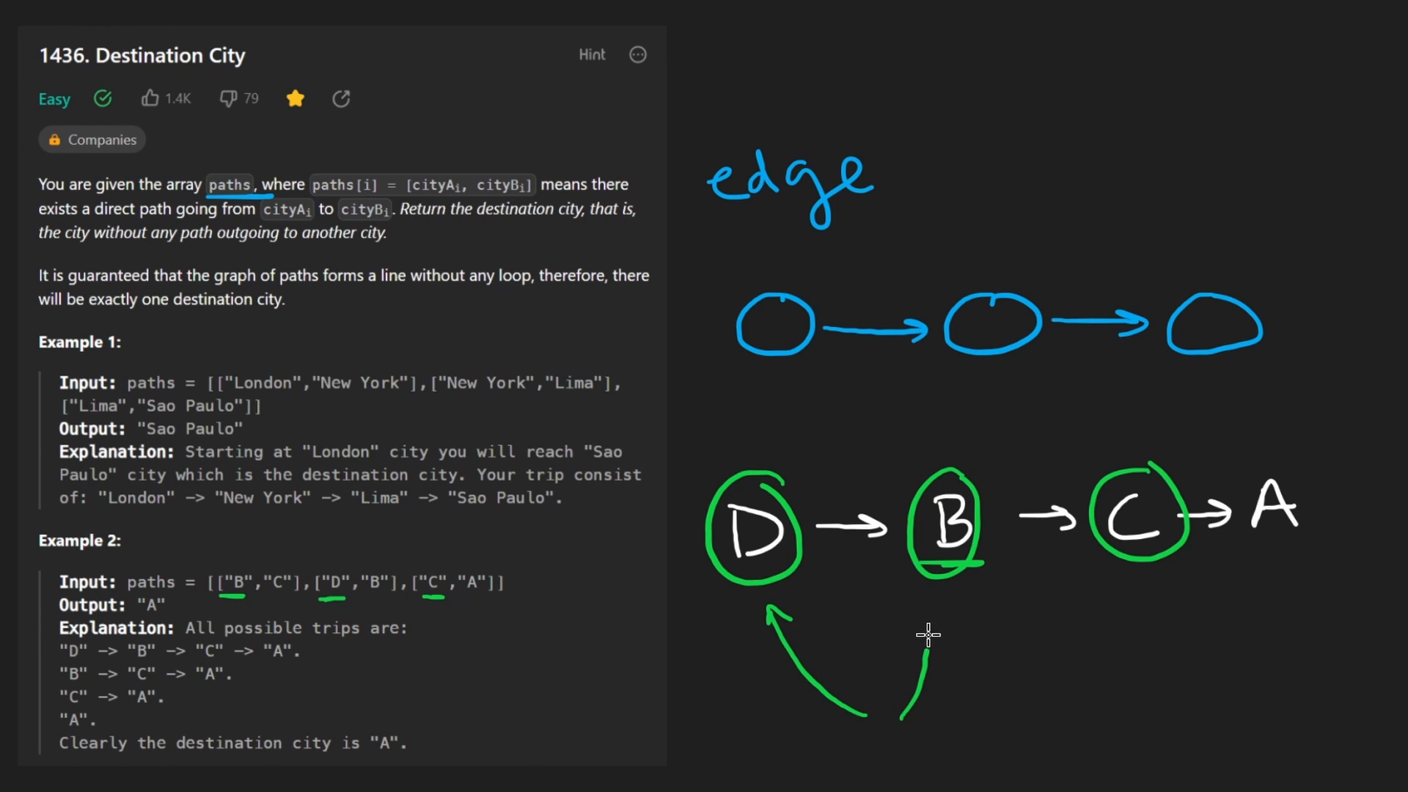
left_click_drag(970, 728, 1123, 584)
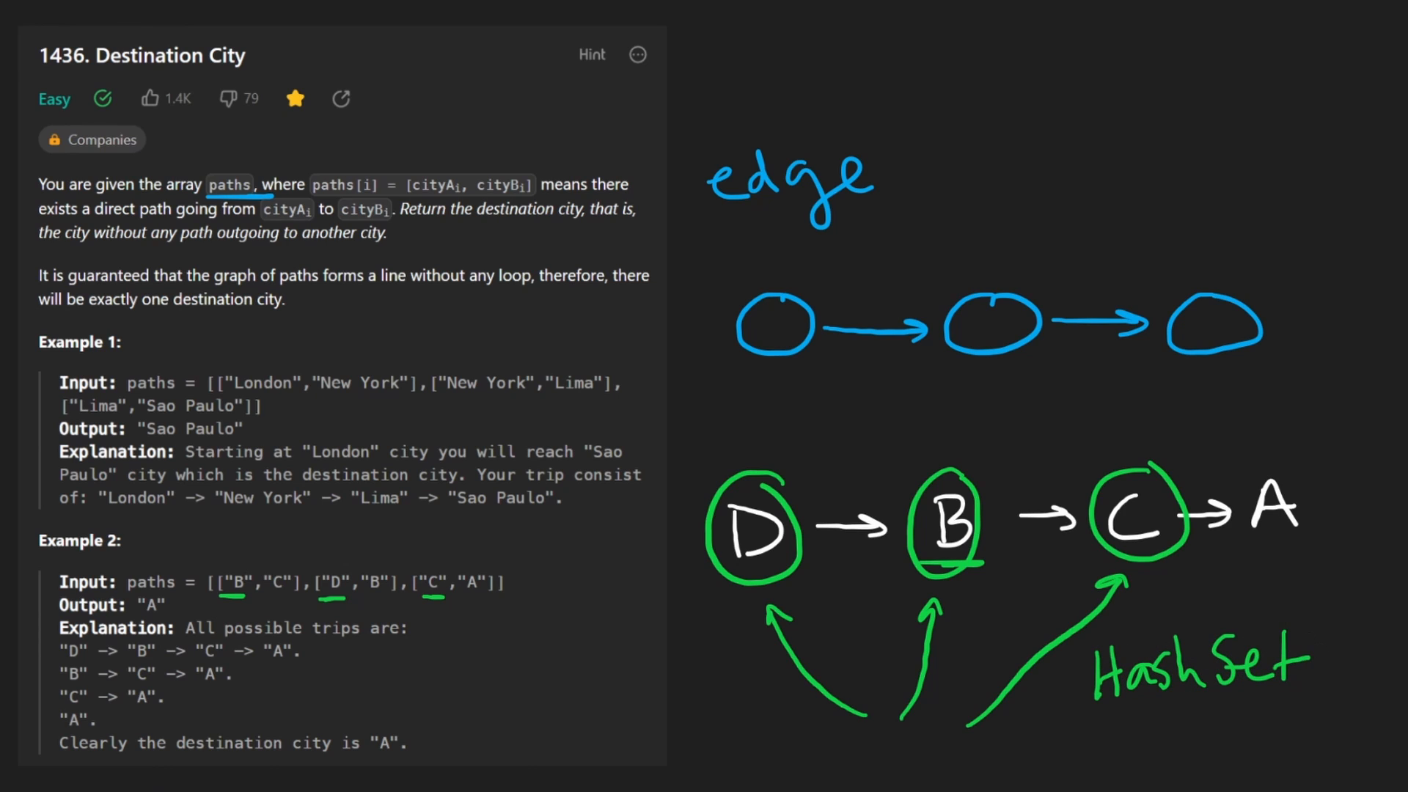
mouse_move(499, 565)
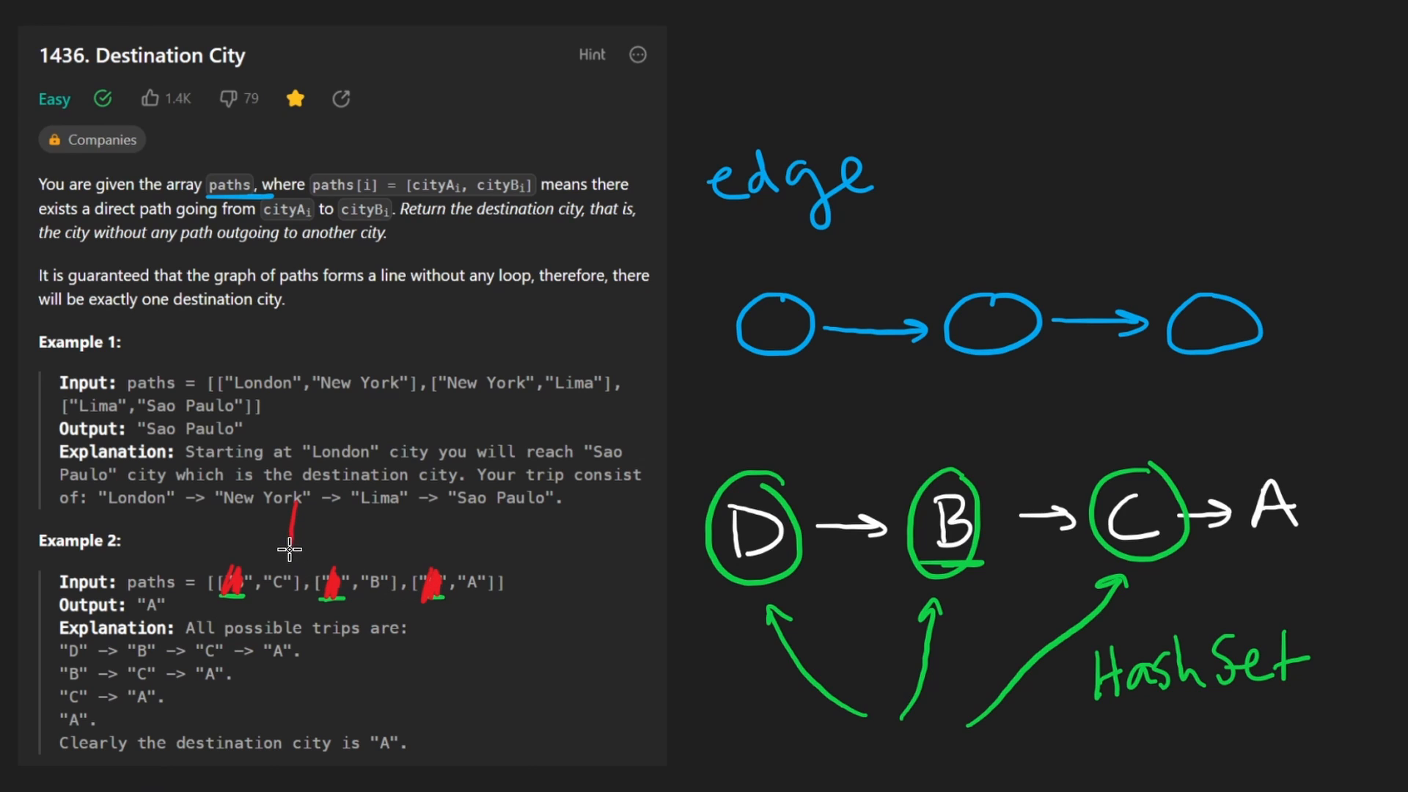
left_click_drag(287, 539, 288, 593)
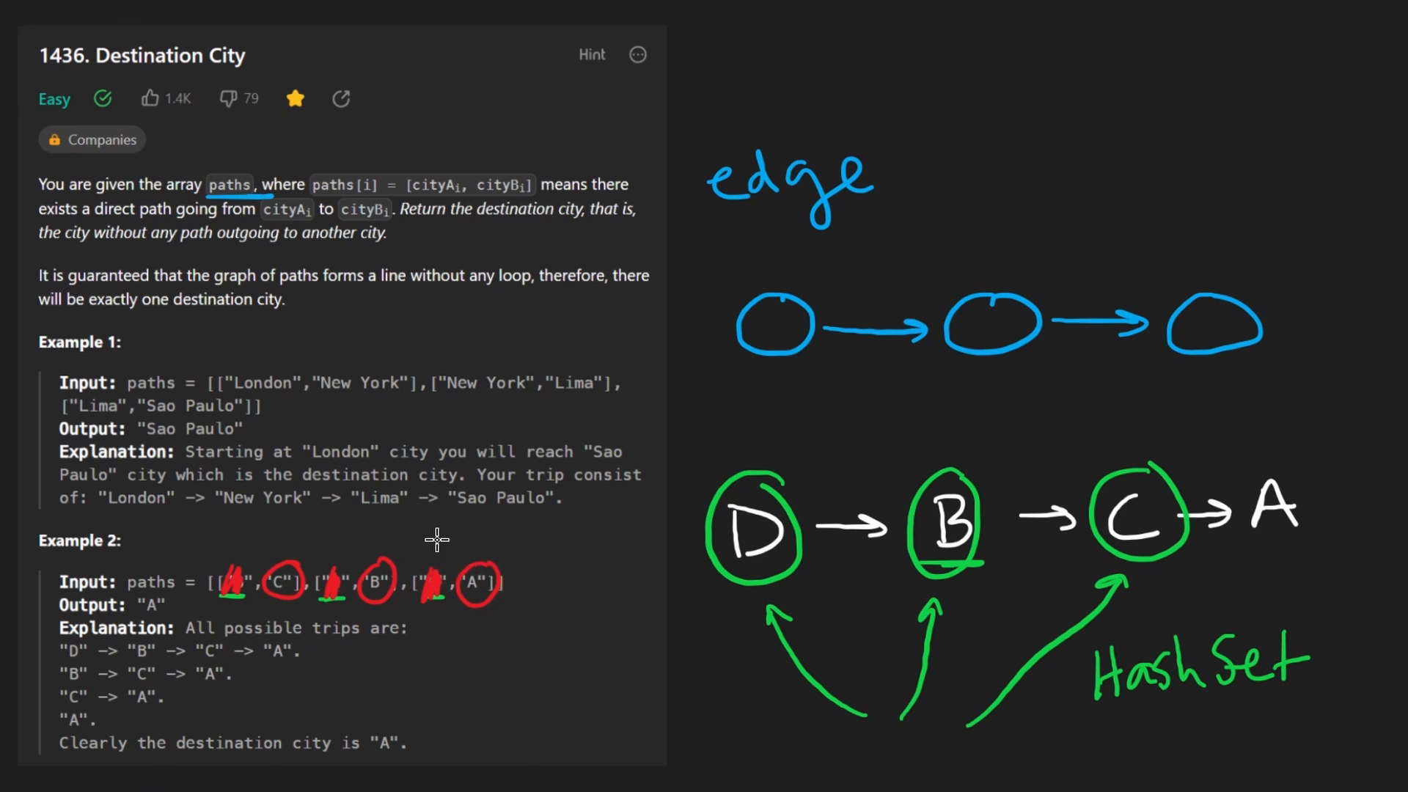
Circle destinations C, B and A in red and show A has no outgoing path
left_click_drag(377, 490, 305, 552)
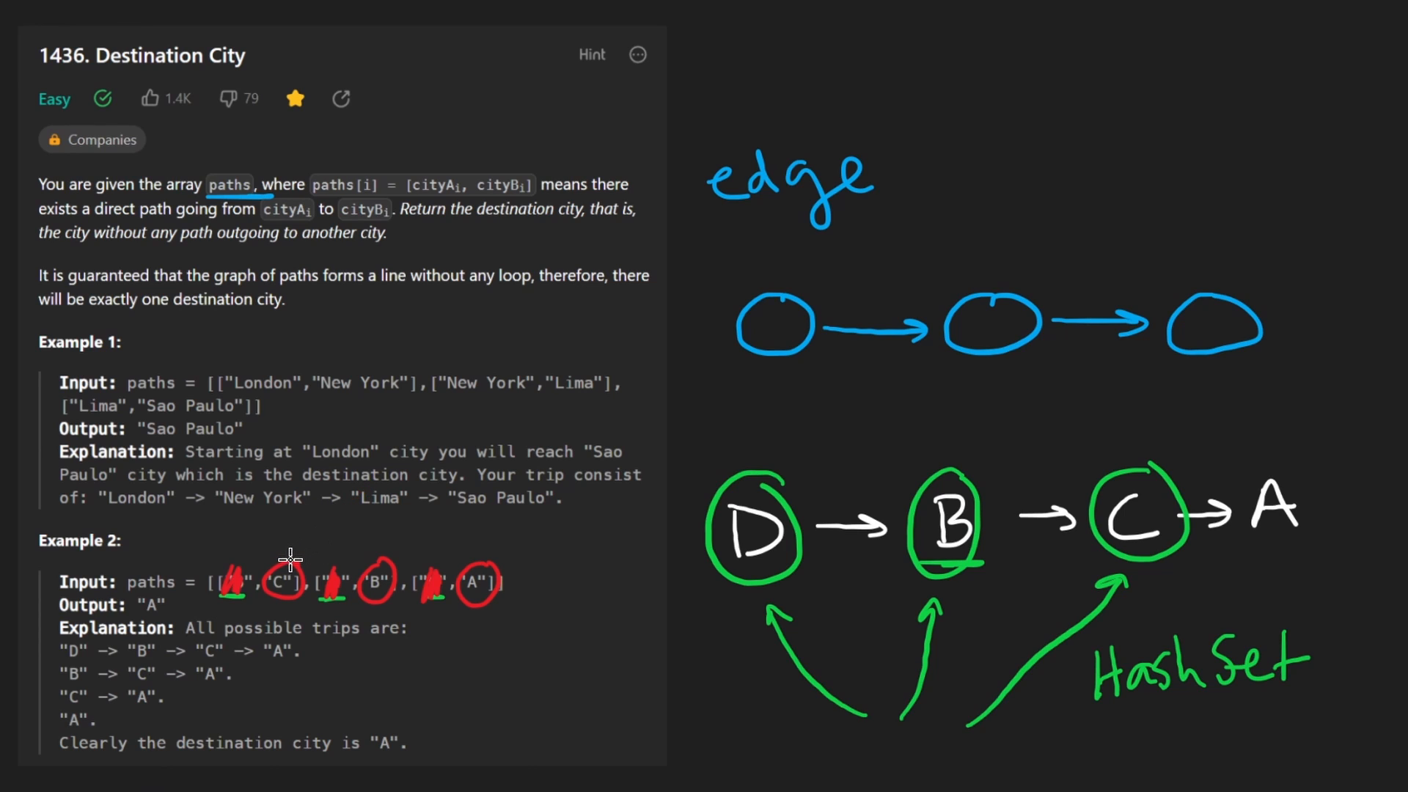
left_click_drag(289, 561, 1073, 628)
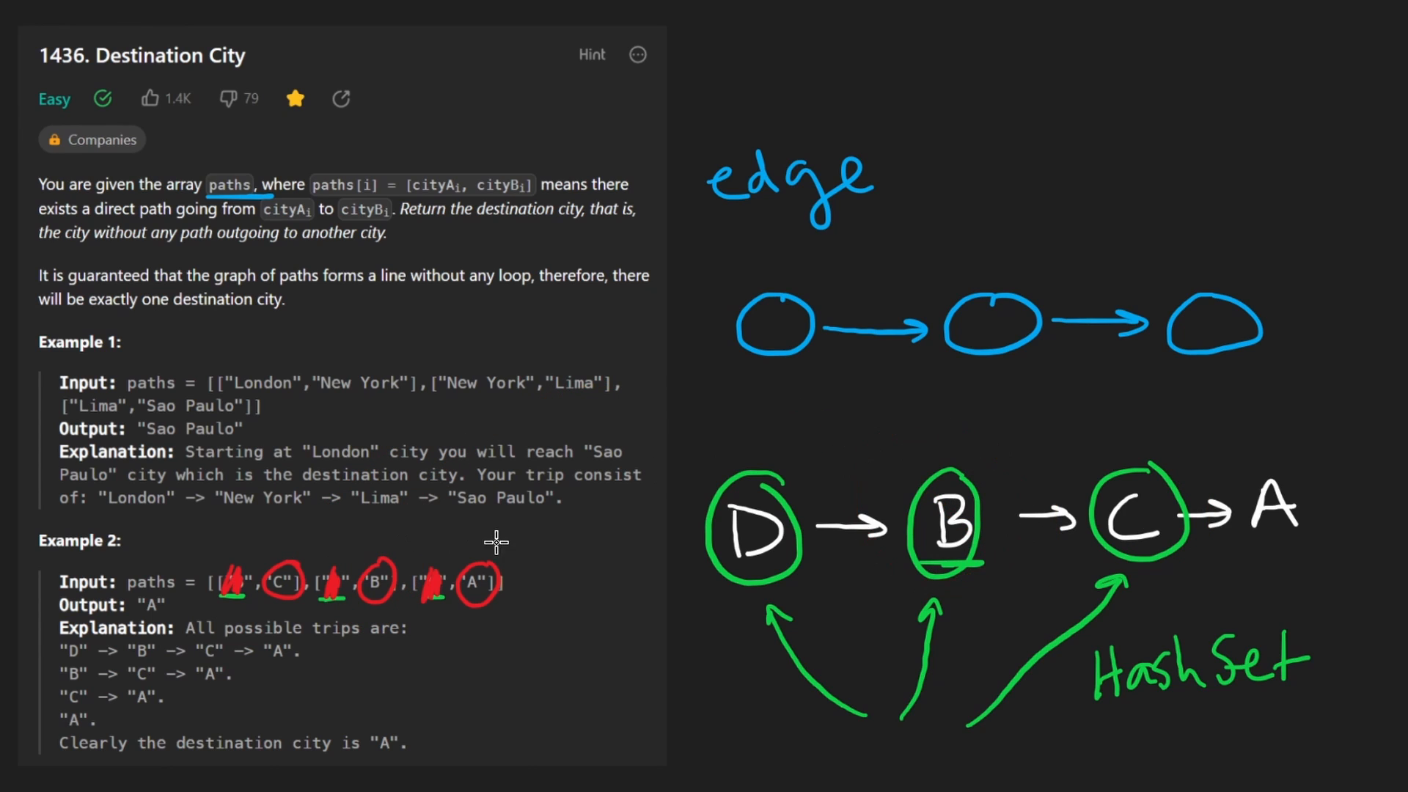
left_click_drag(489, 561, 566, 440)
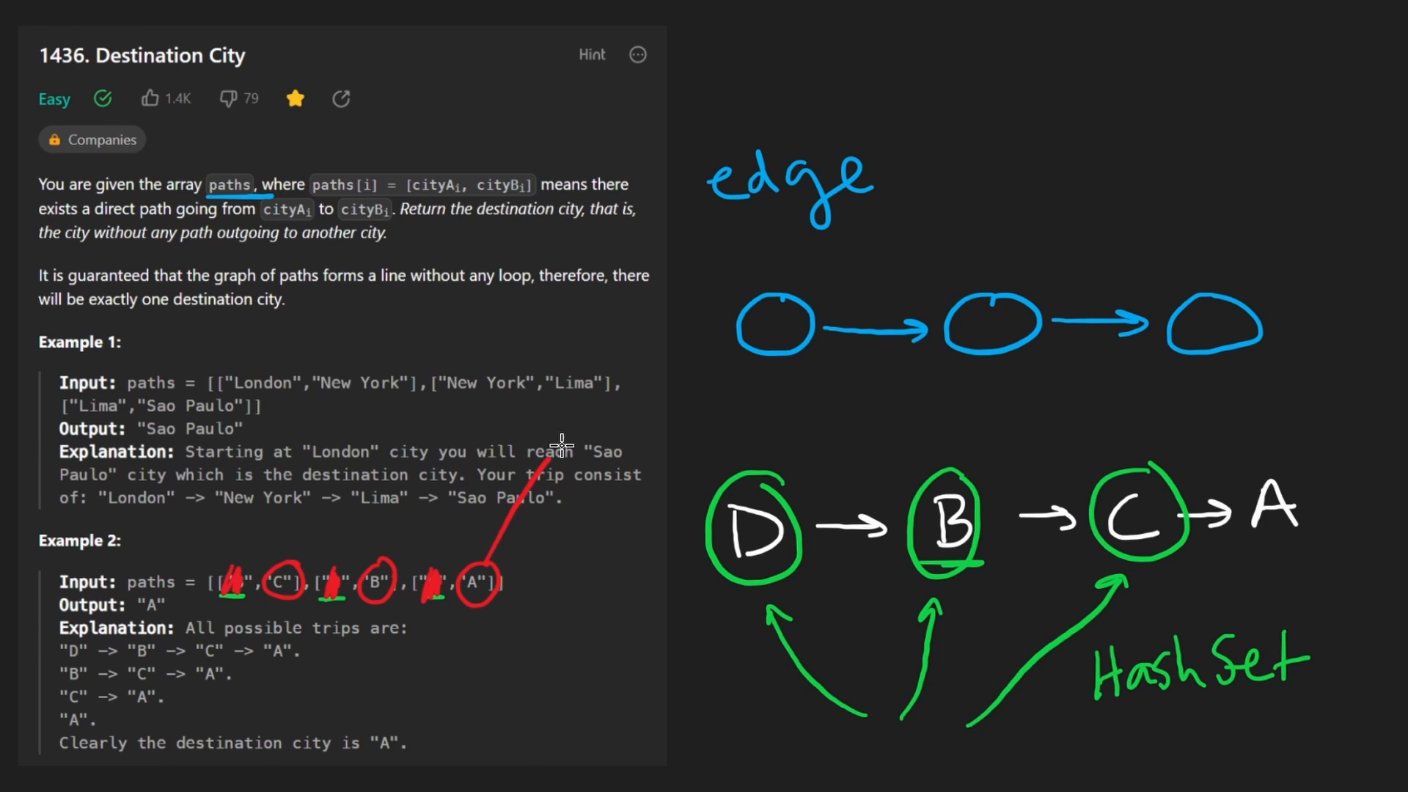
left_click_drag(561, 447, 1073, 628)
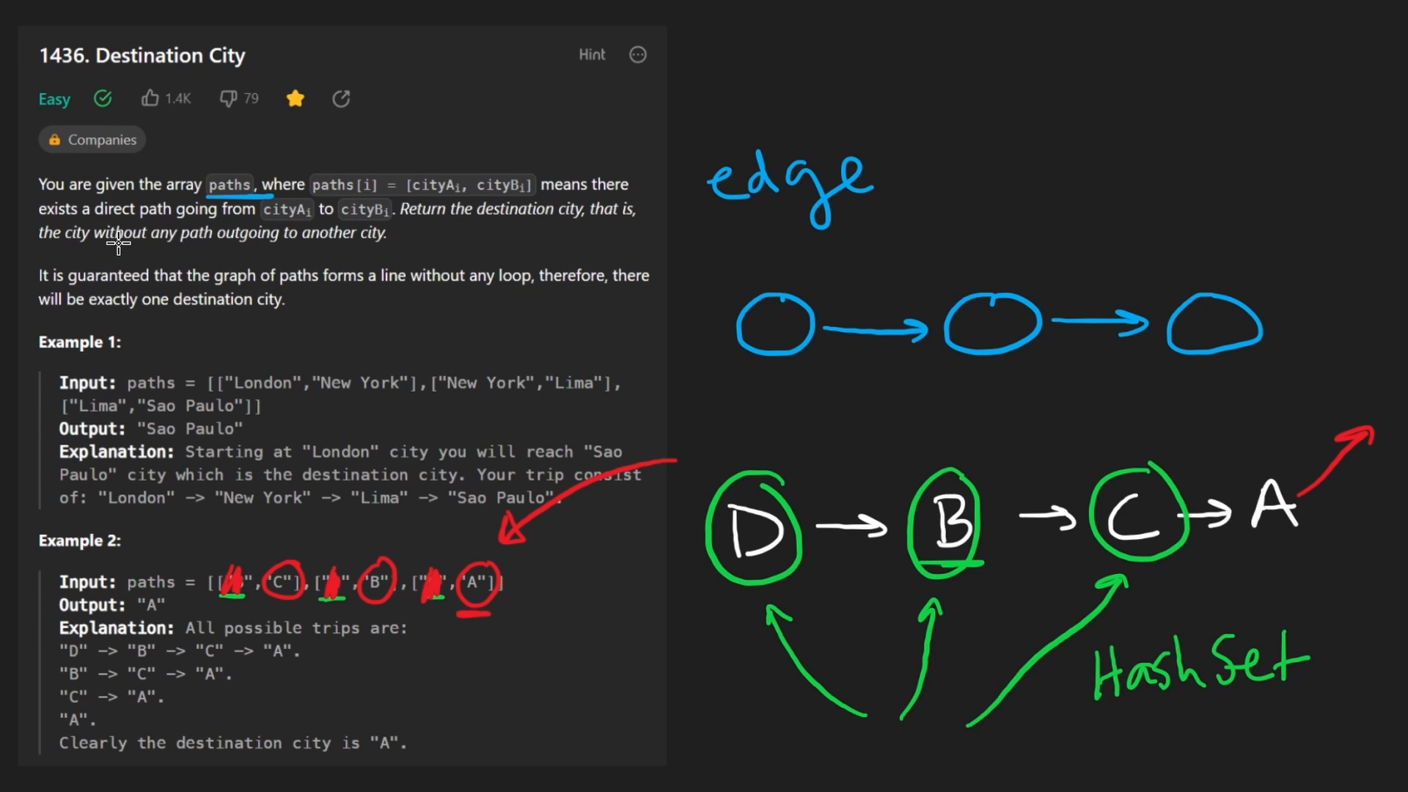
left_click_drag(116, 248, 384, 256)
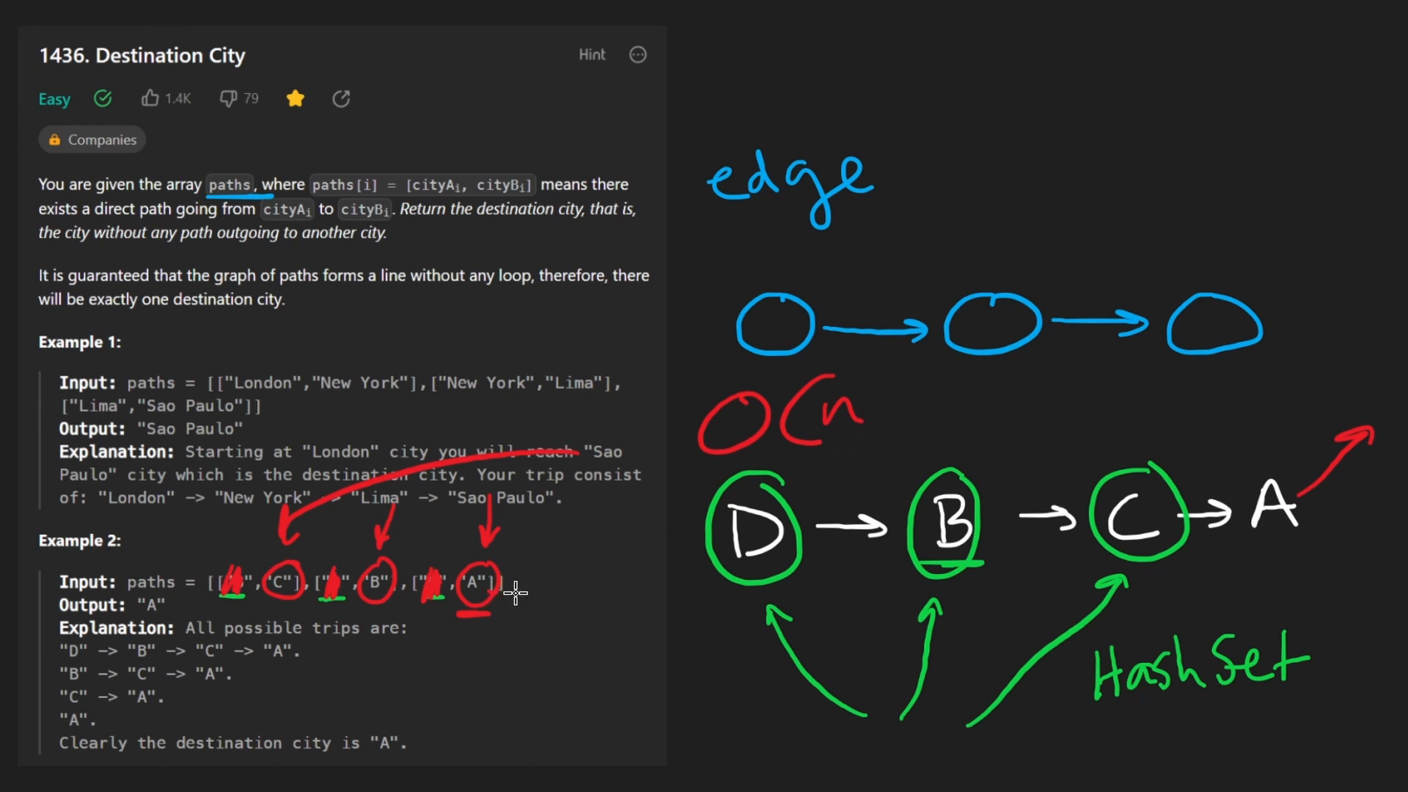
Link the input to the HashSet, box O(n) for both passes, and note overall O(n)
left_click_drag(503, 597, 1077, 633)
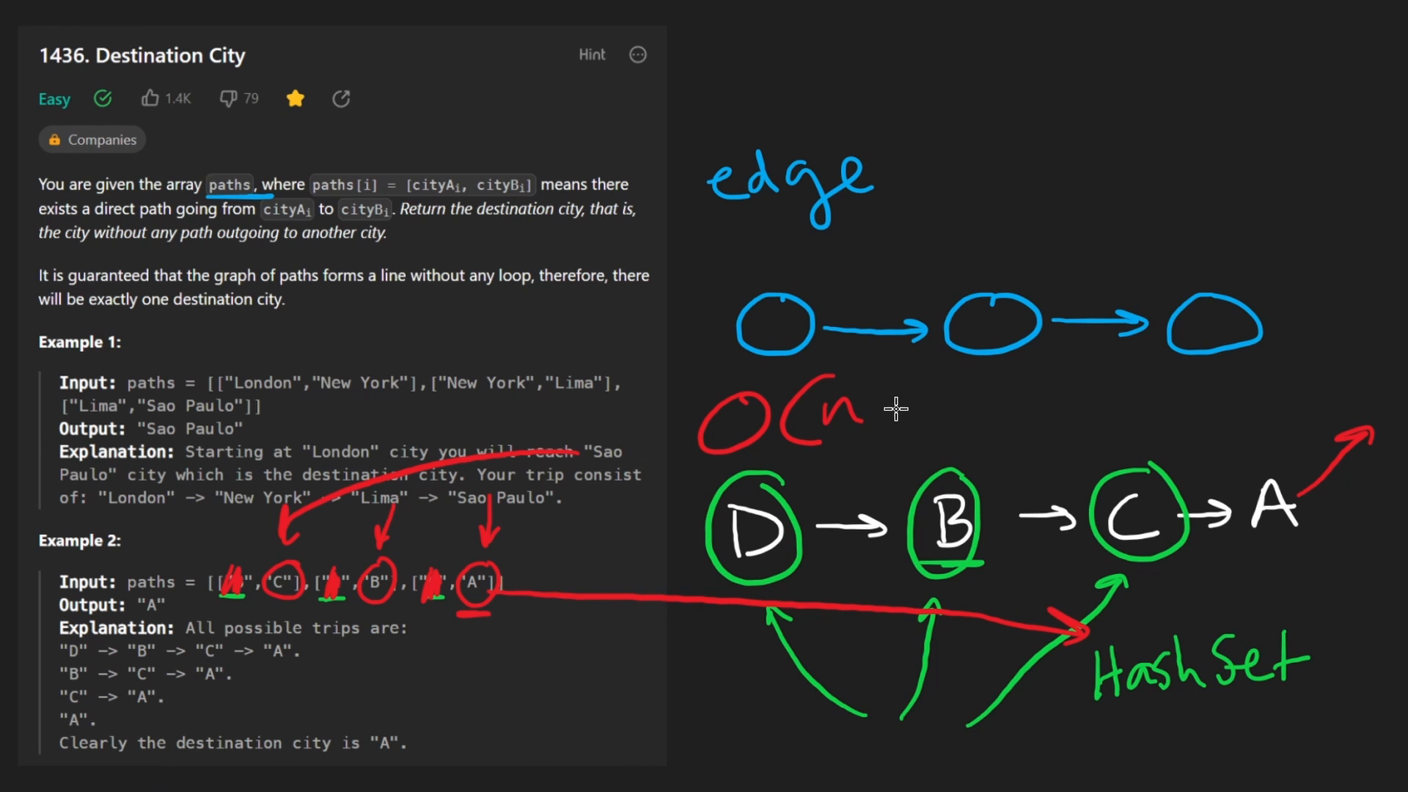
left_click_drag(678, 363, 934, 458)
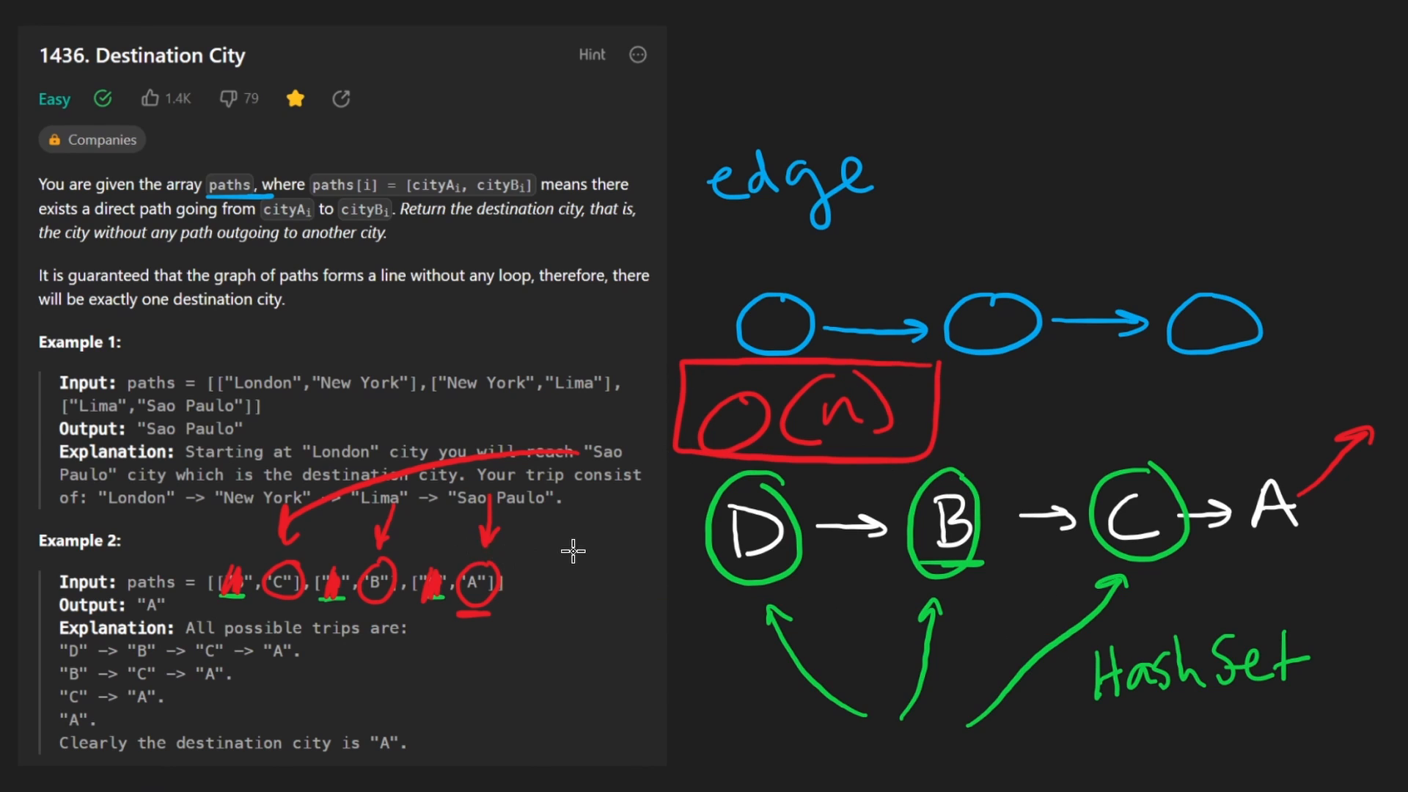
left_click_drag(238, 561, 575, 611)
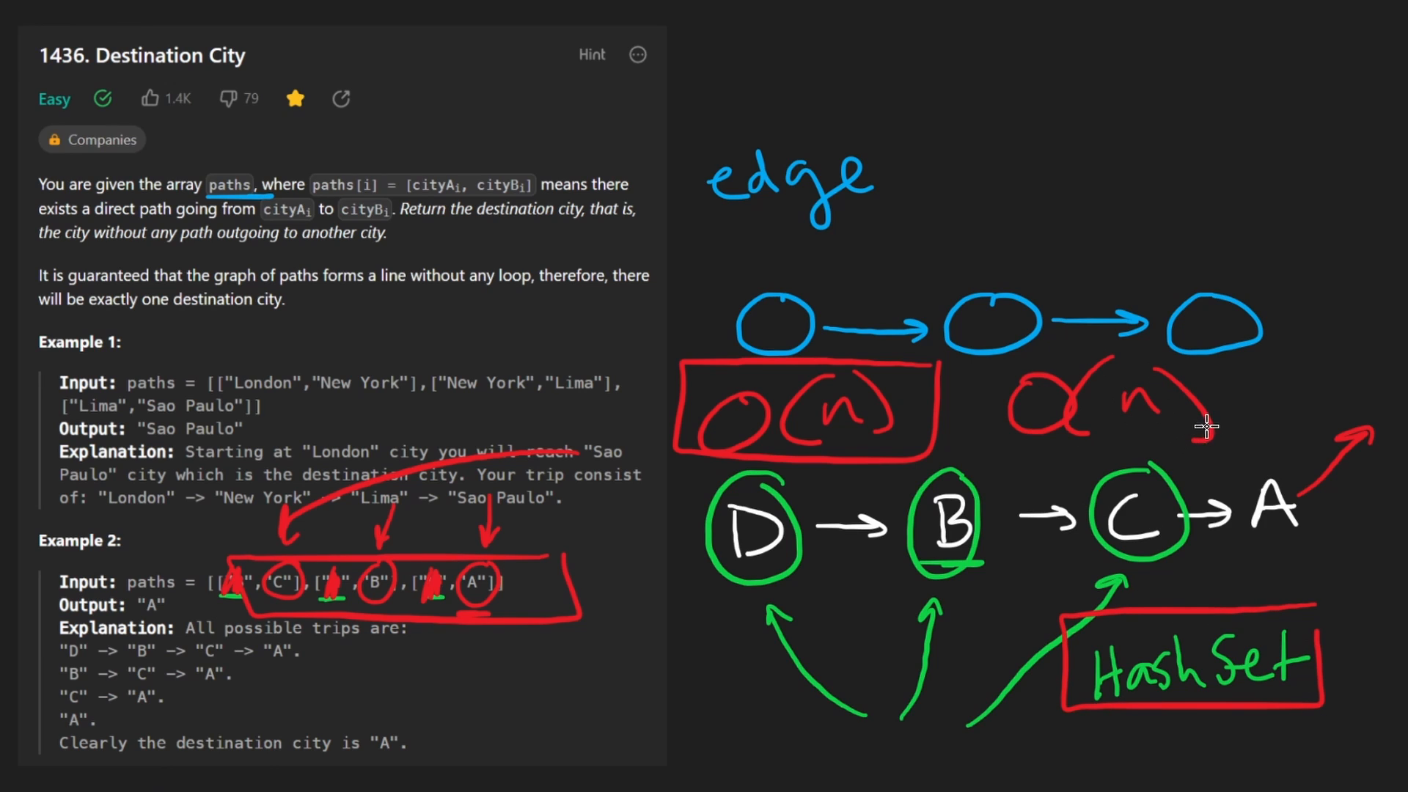
mouse_move(995, 439)
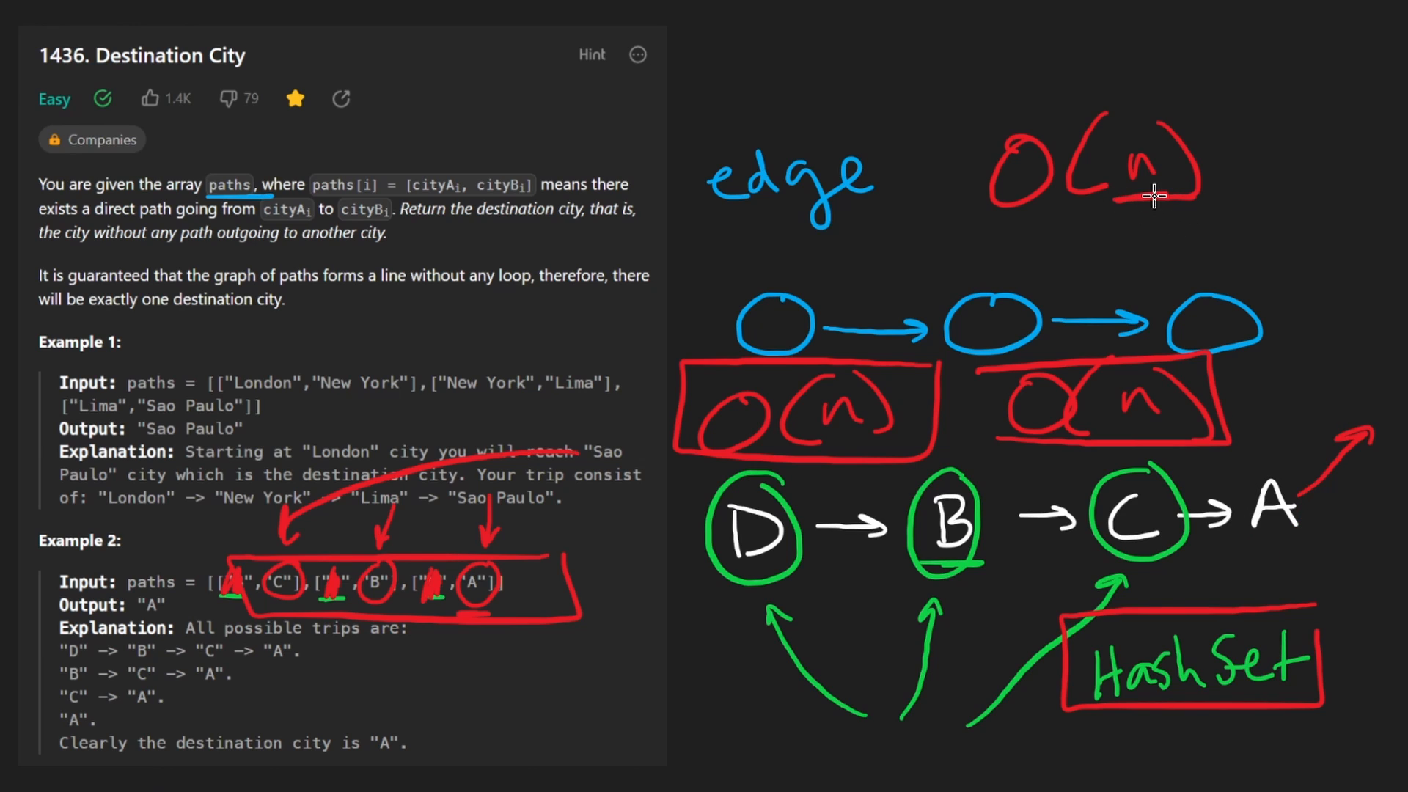
left_click_drag(624, 352, 160, 393)
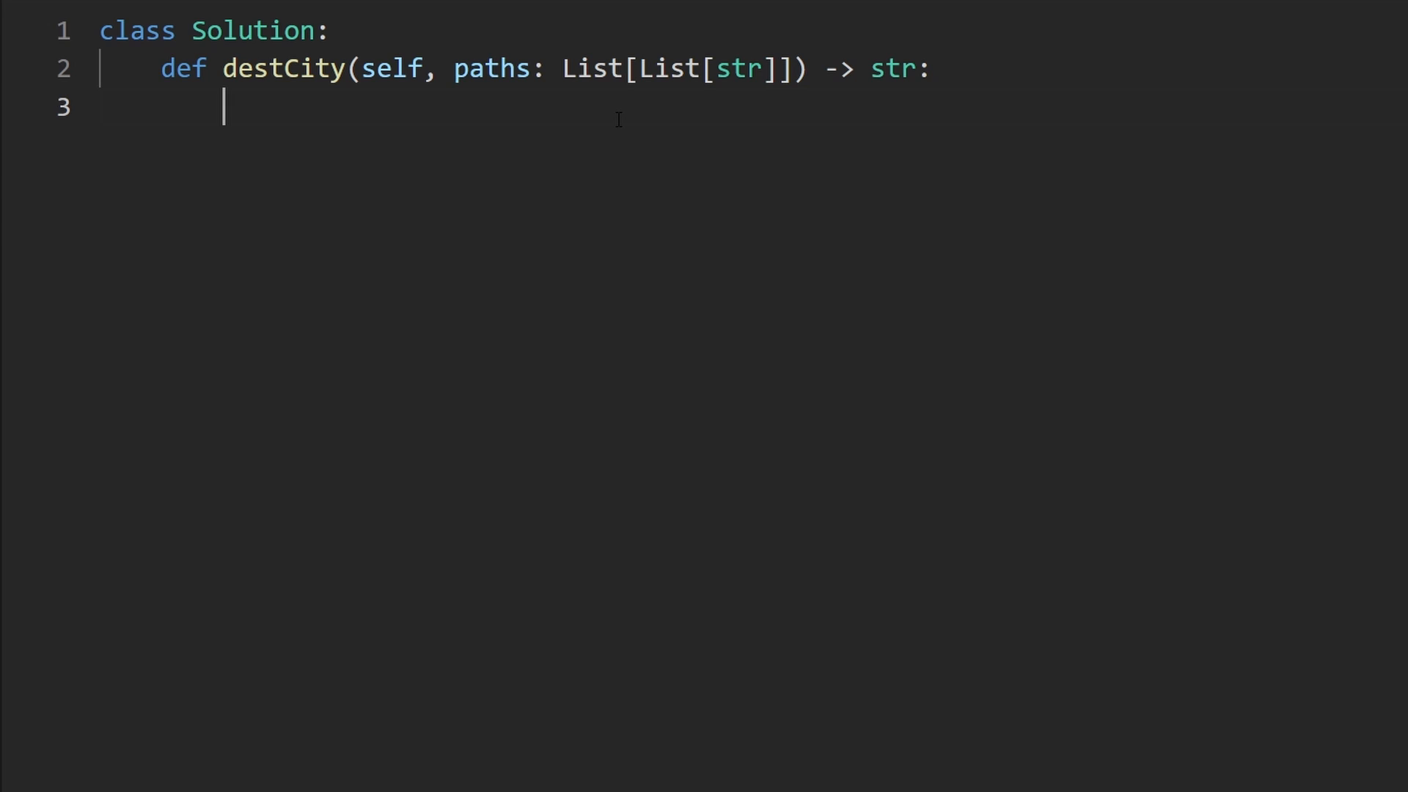
Write s = set() and a for p in paths loop calling s.add(p[0])
type("s")
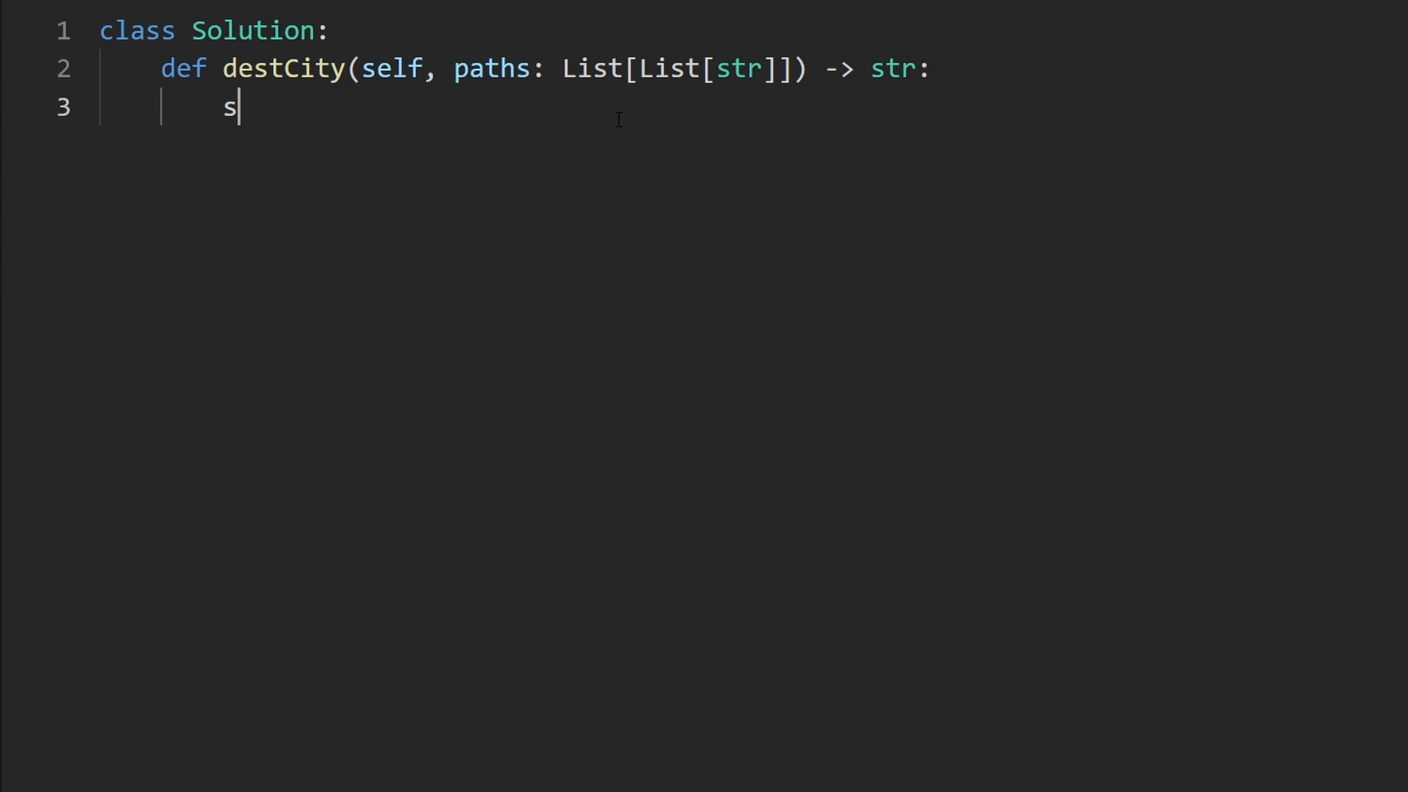
type("\" \"")
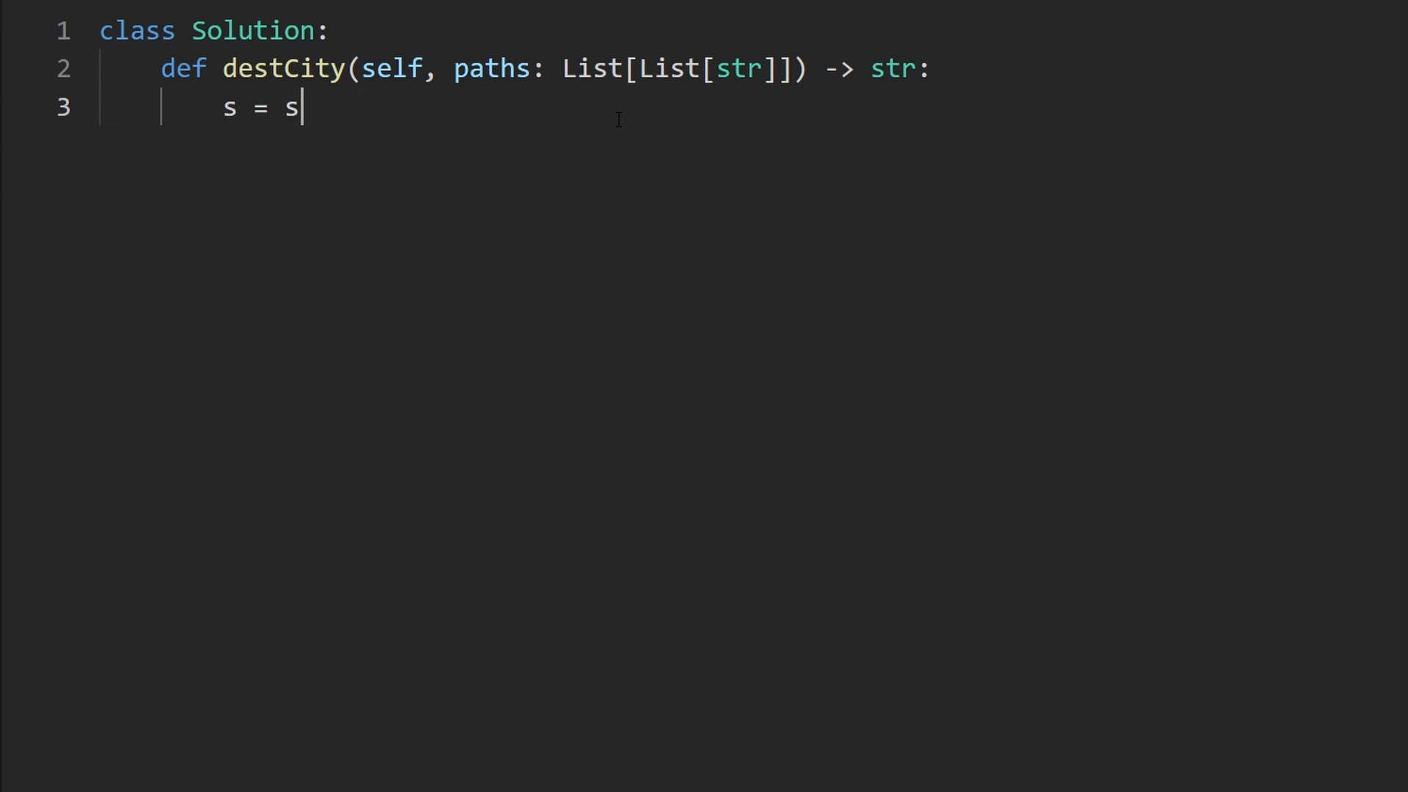
type("et()")
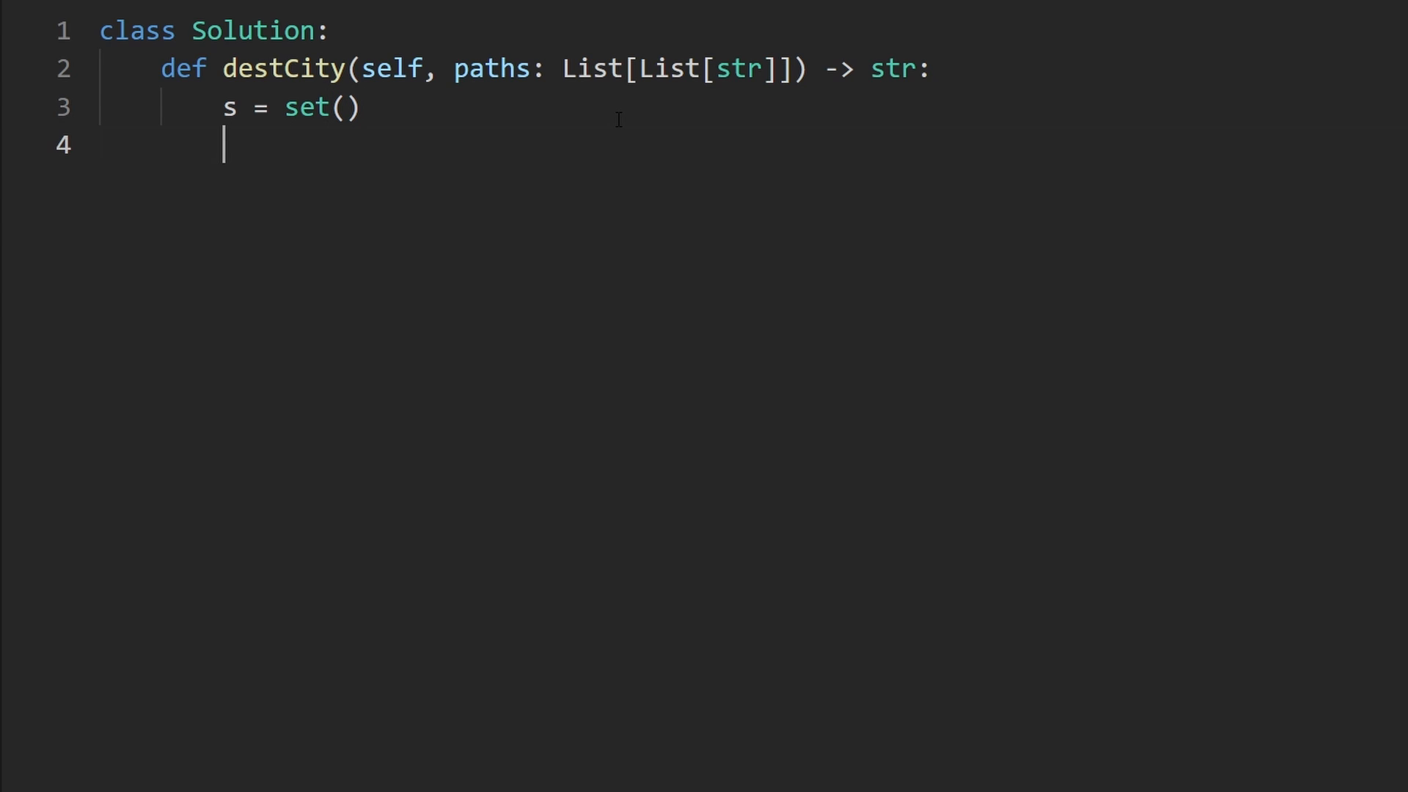
type("fo")
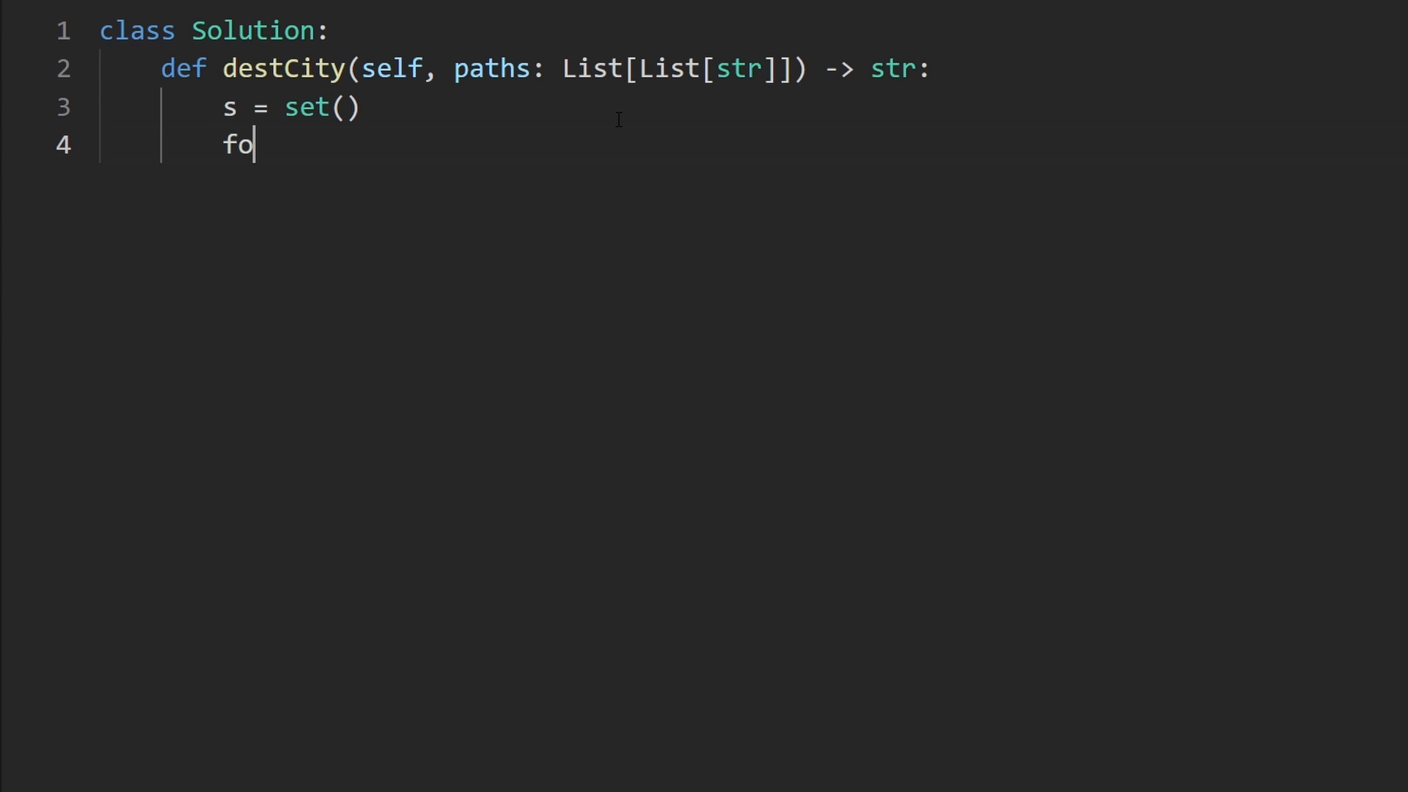
type("r p")
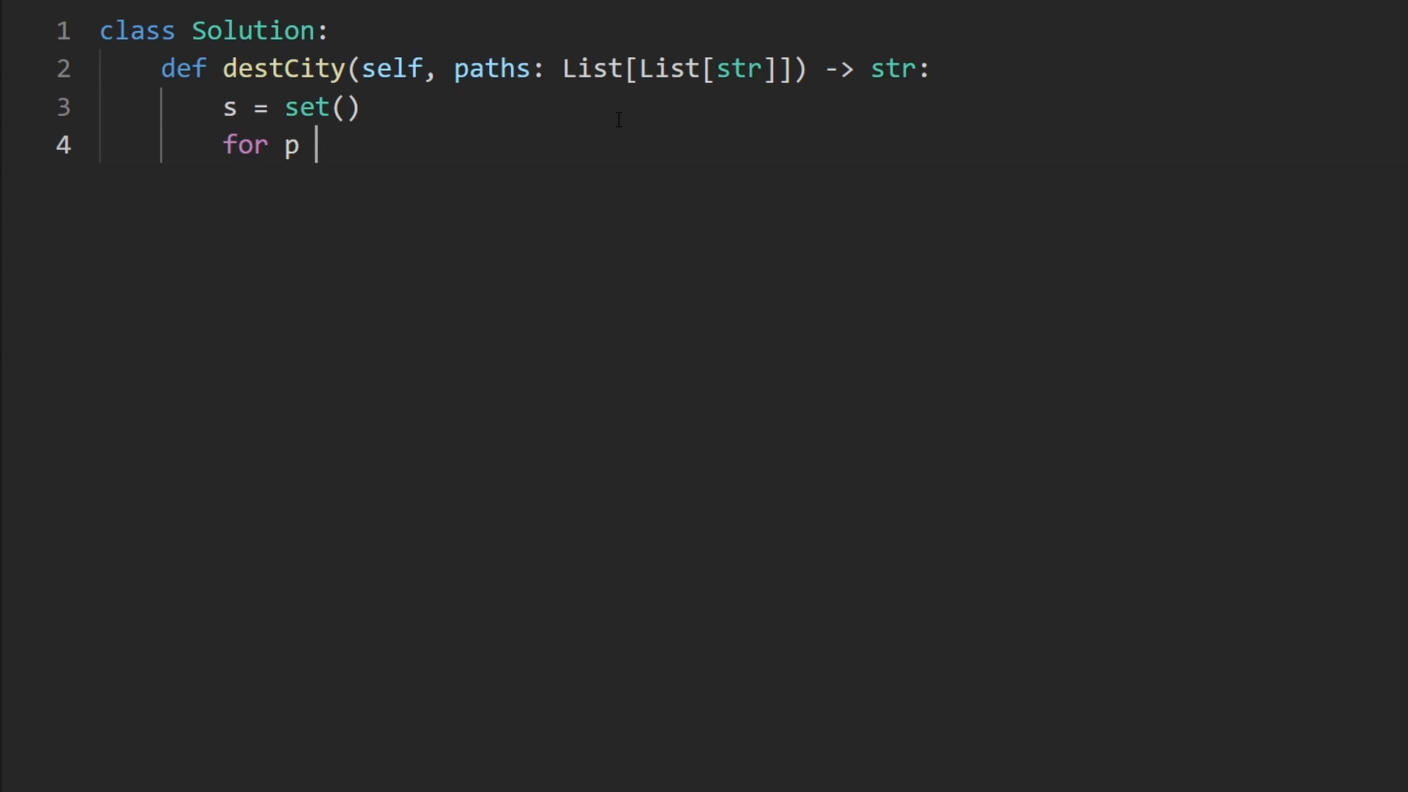
type("in paths:")
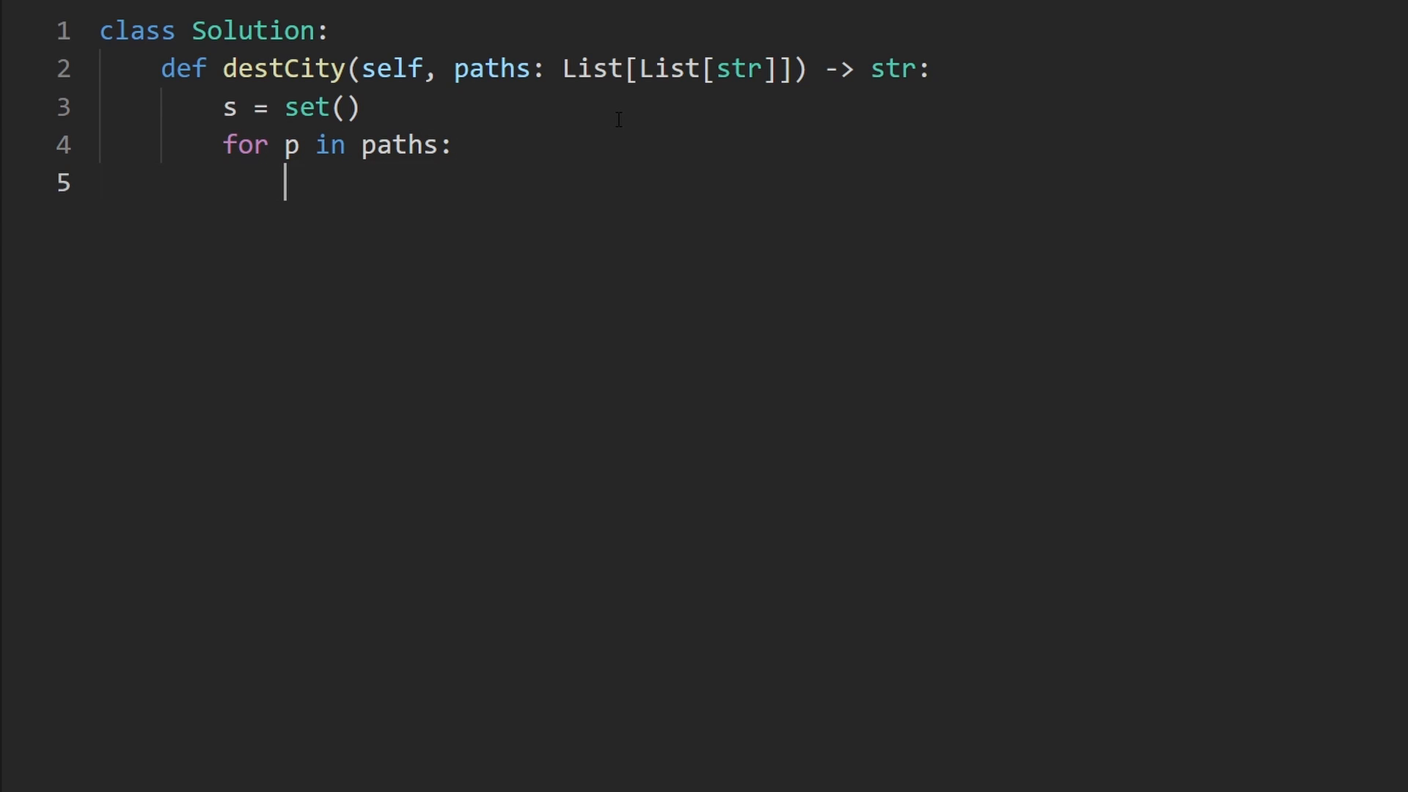
type("s.add(")
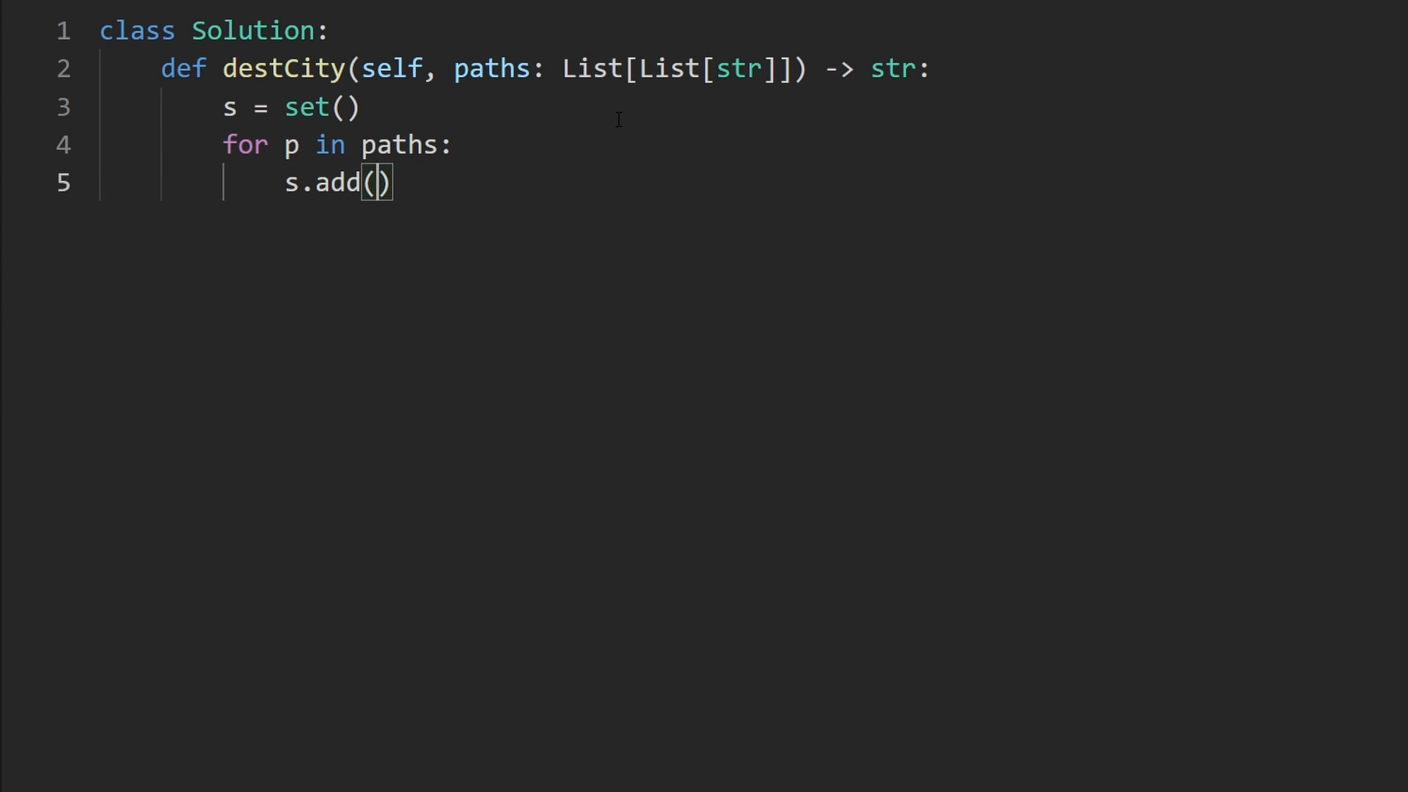
type("p[0]")
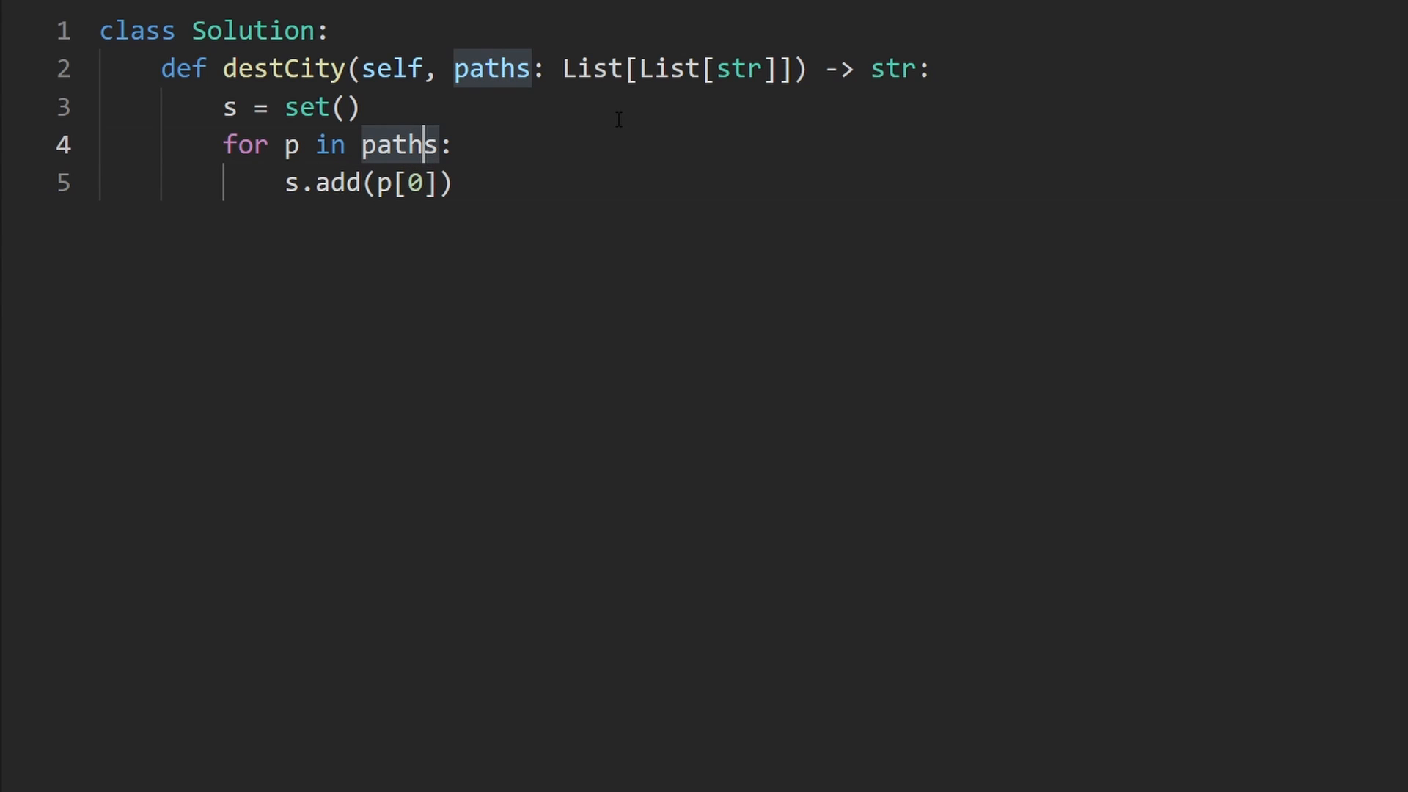
key("enter")
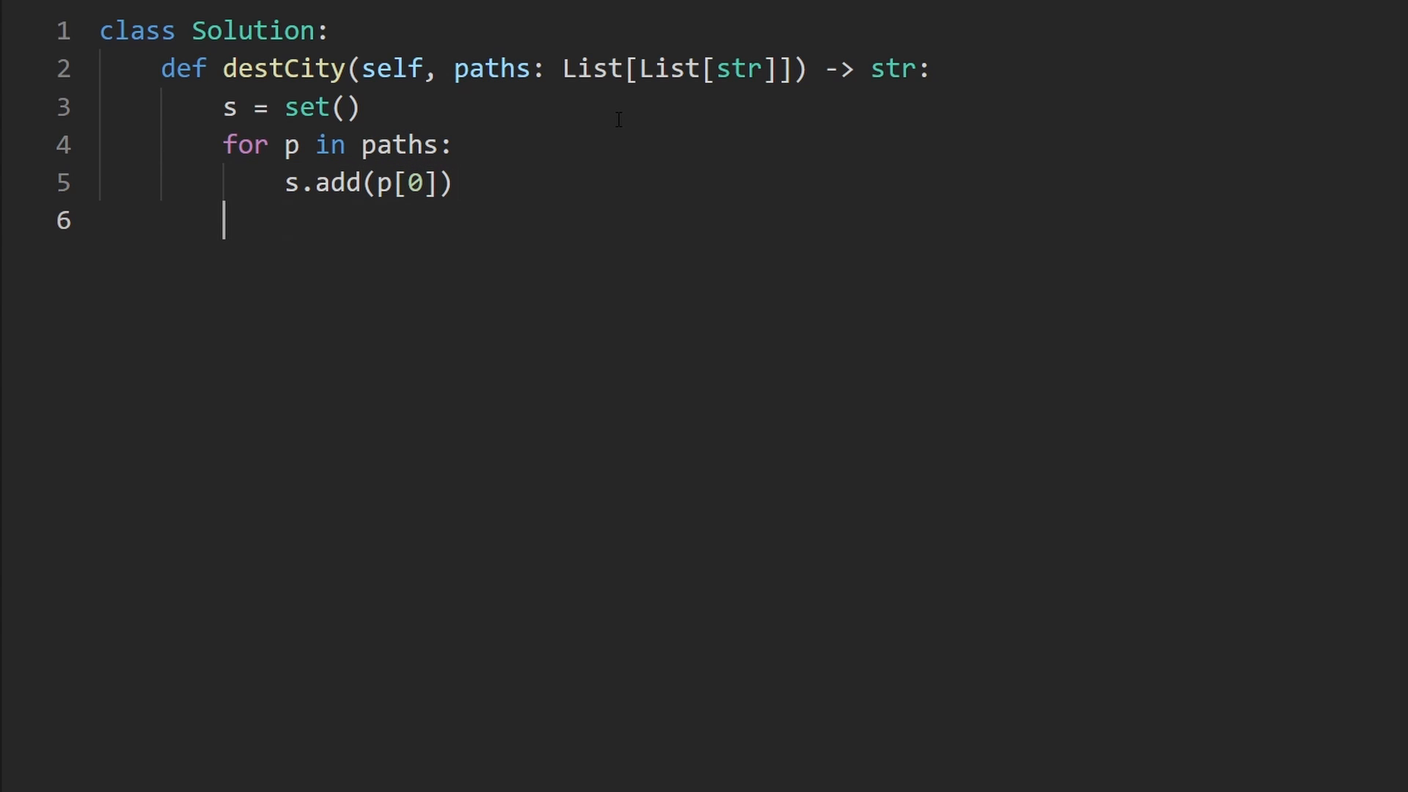
key("Enter")
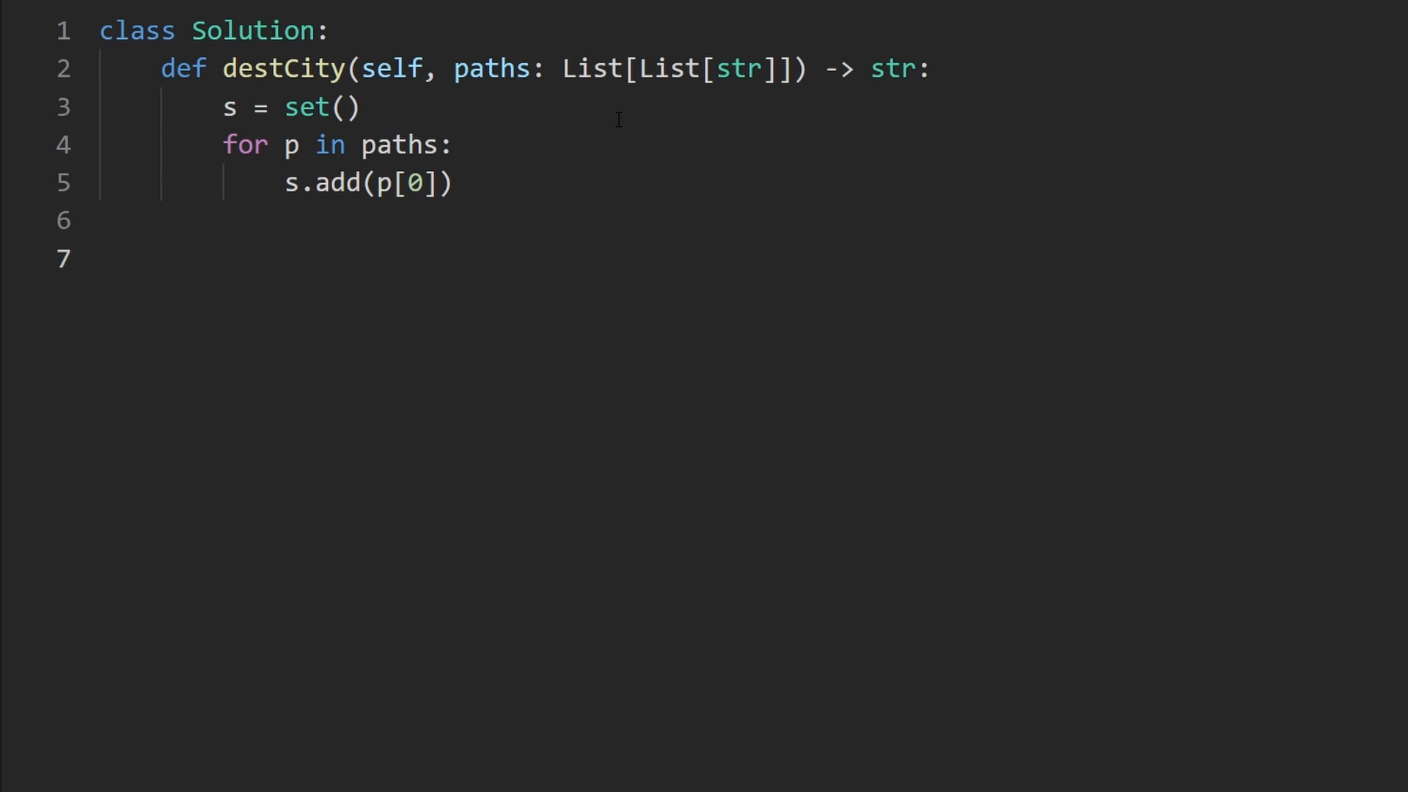
Add a second for p in paths loop with if p[1] not in s: return p[1]
type("for p in pat")
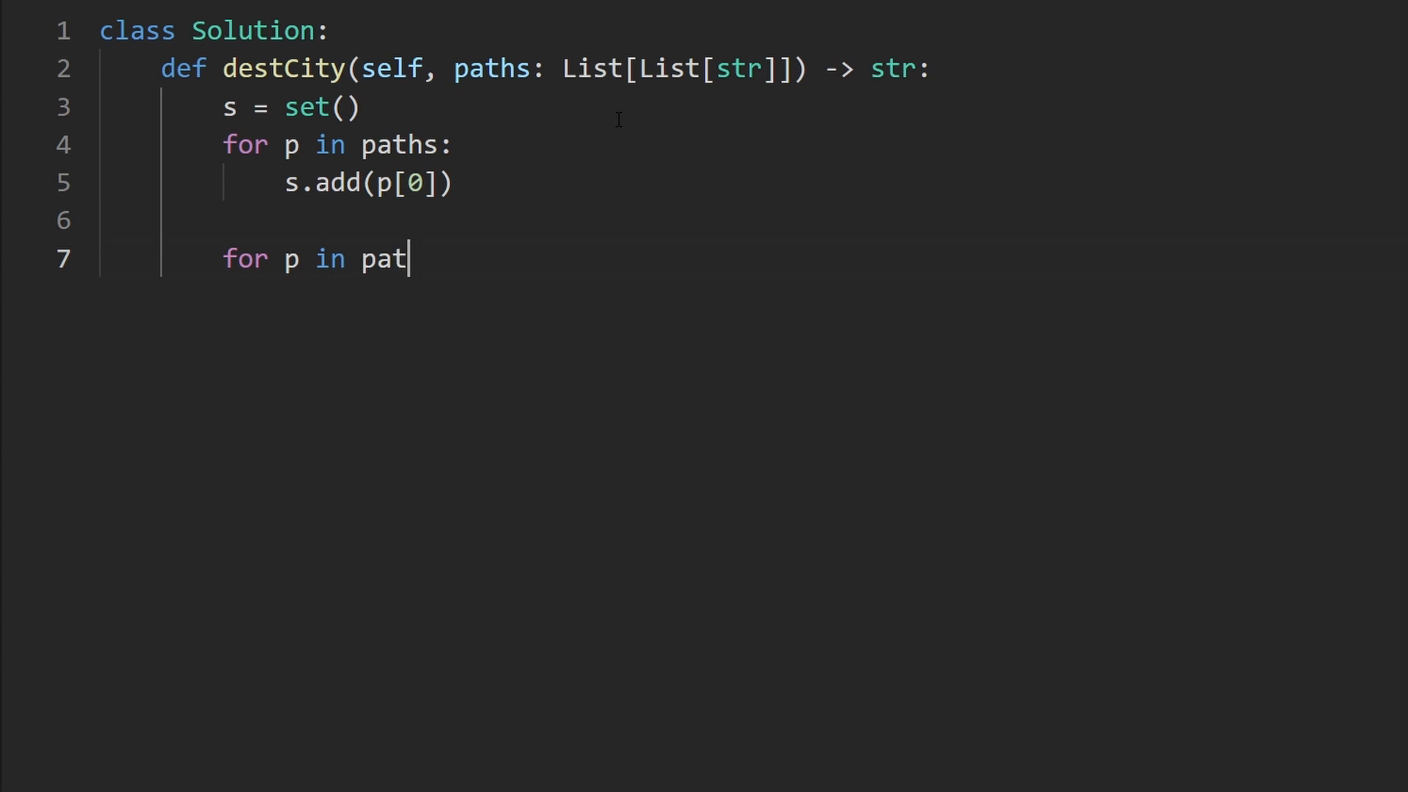
type("hs:")
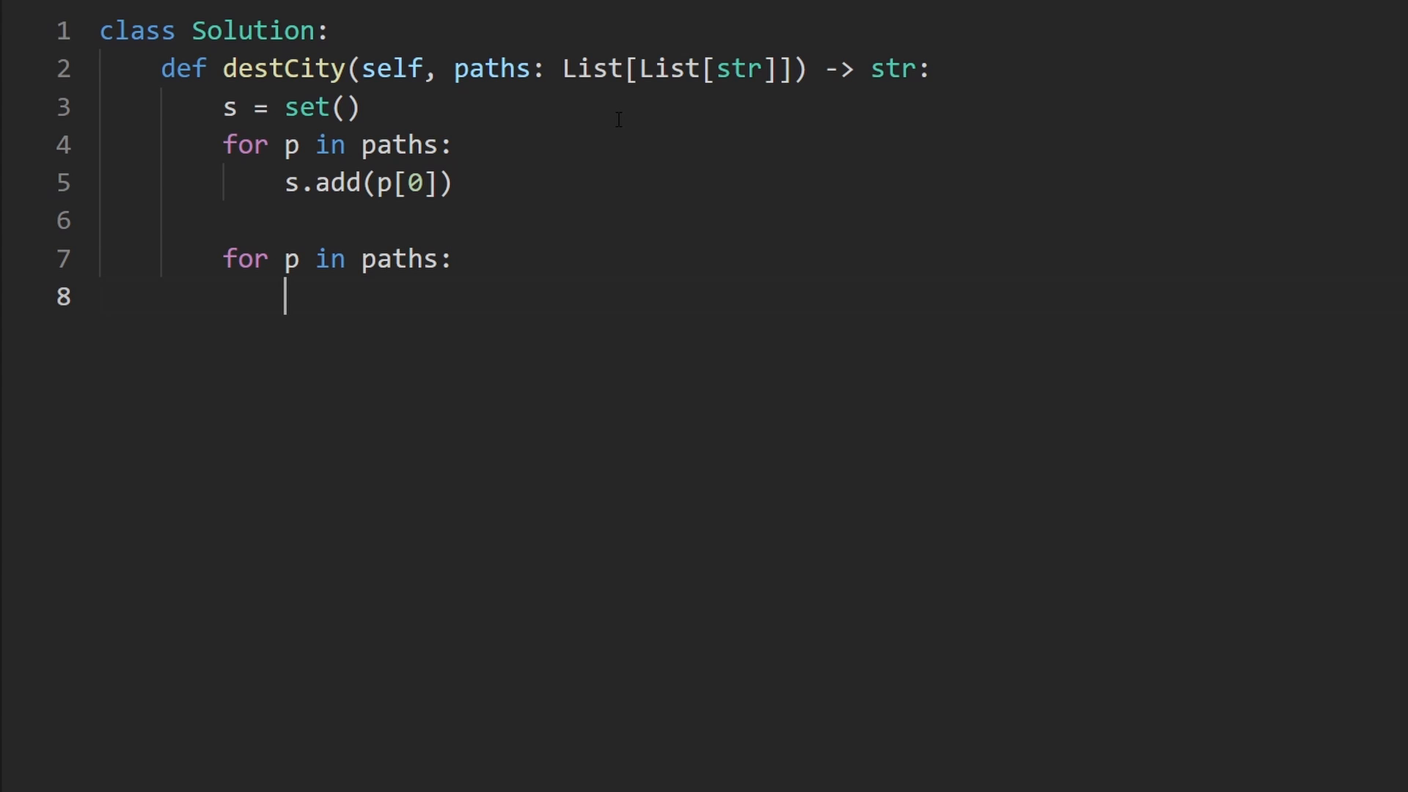
type("if p")
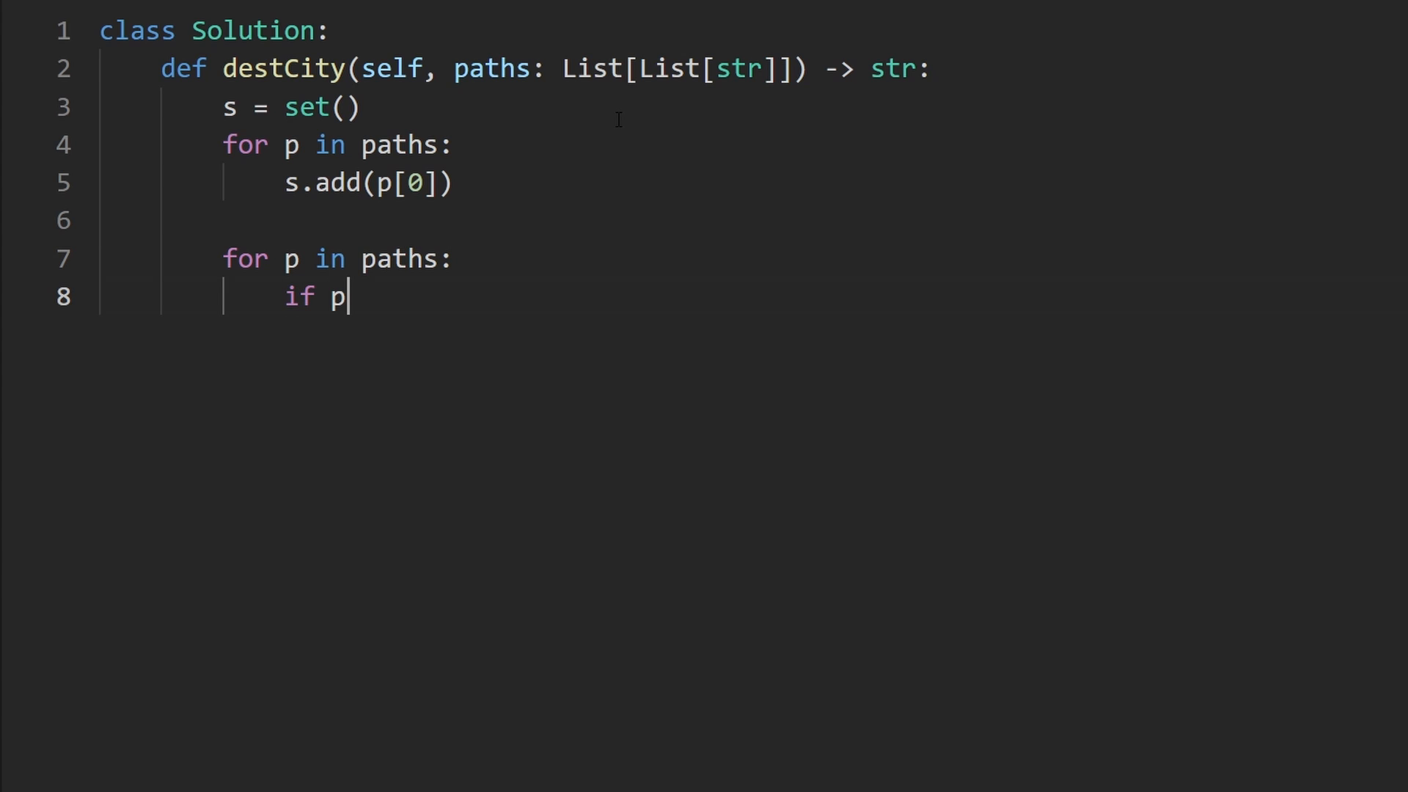
type("[1]")
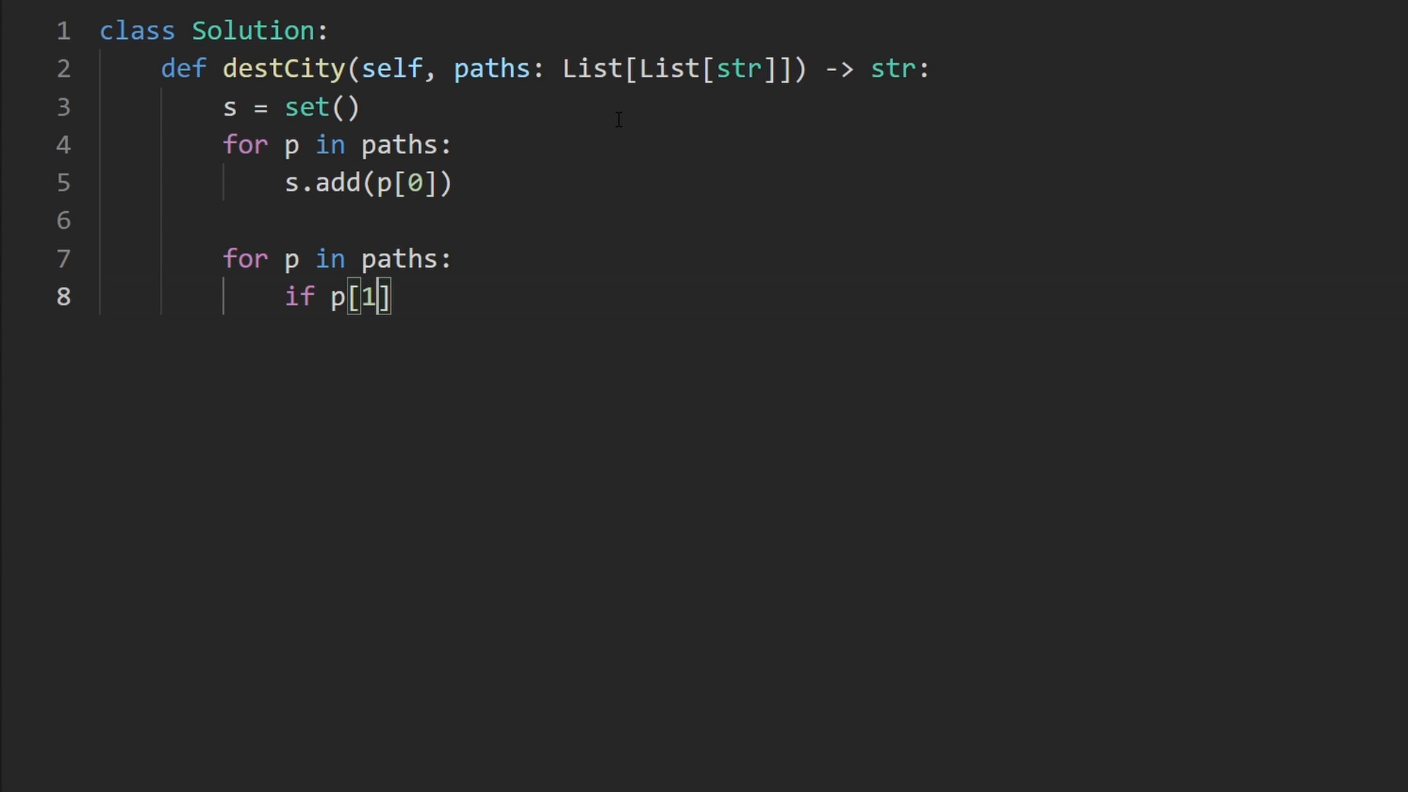
type("not in")
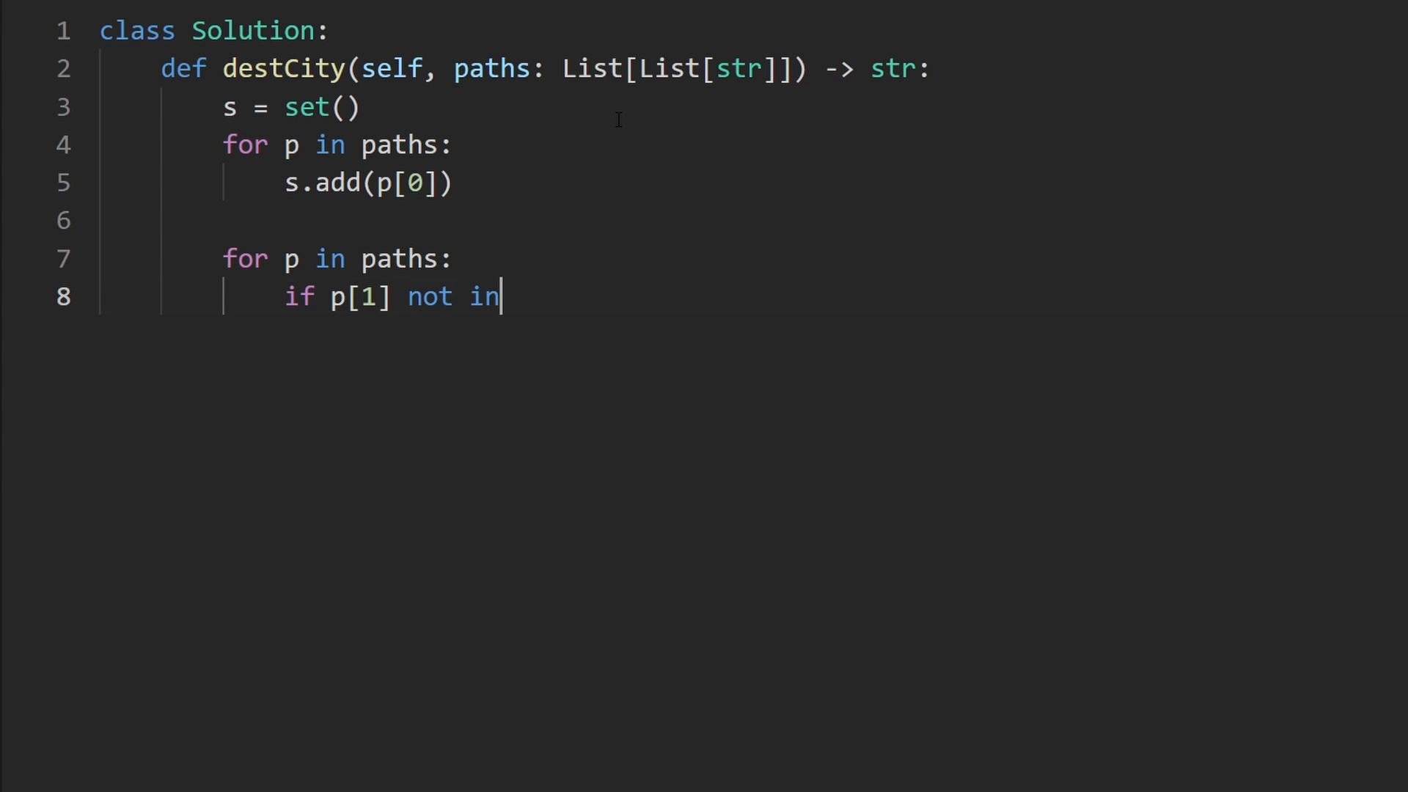
type("s:")
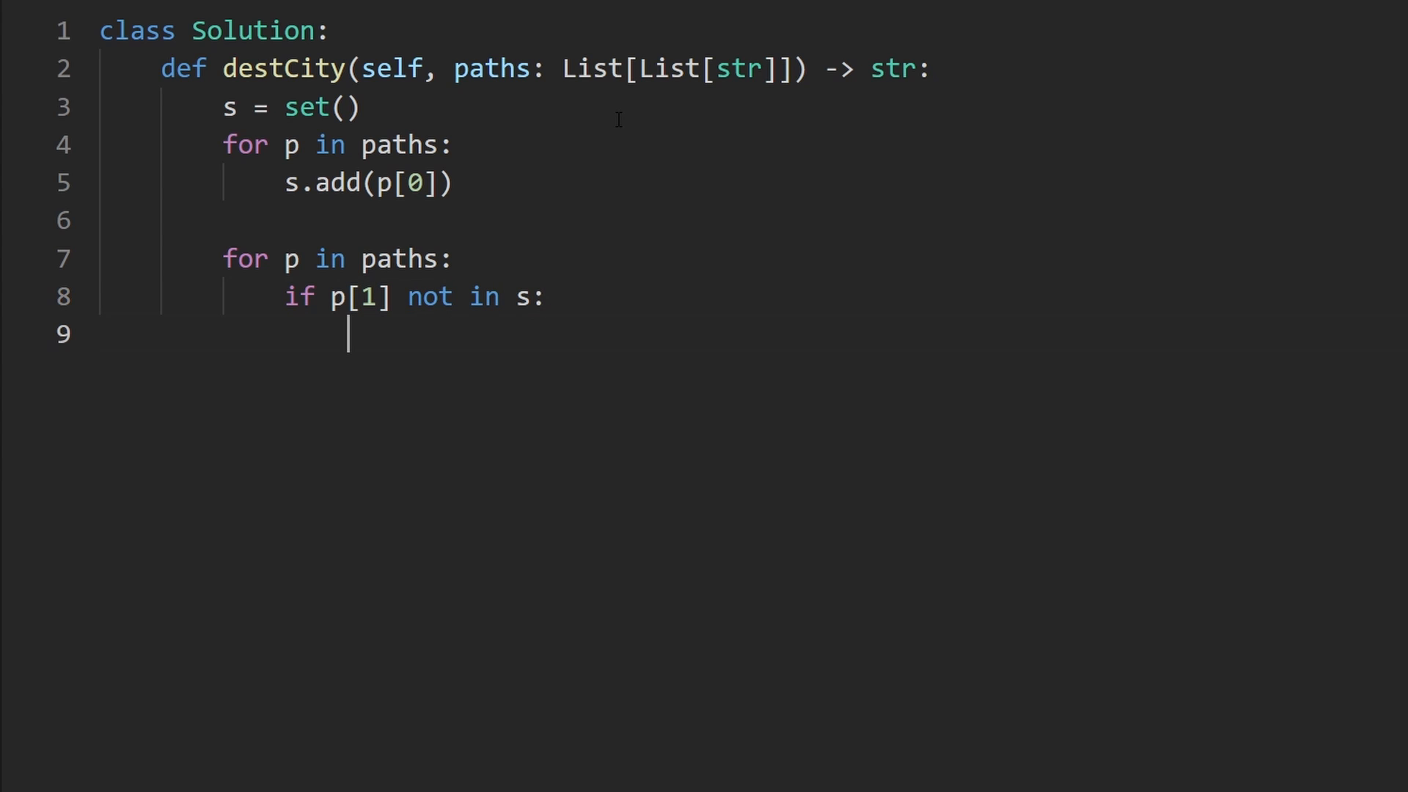
type("return")
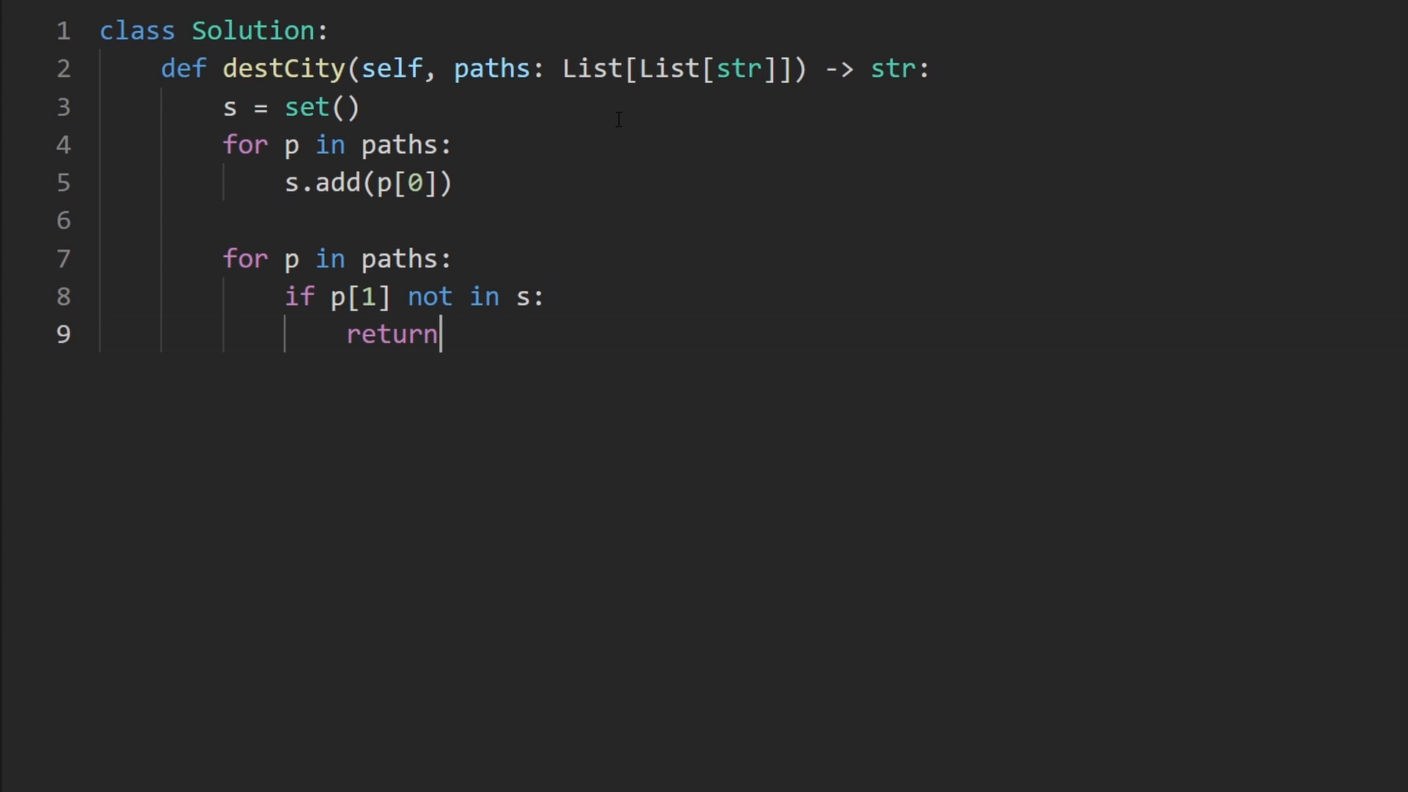
type("p[]")
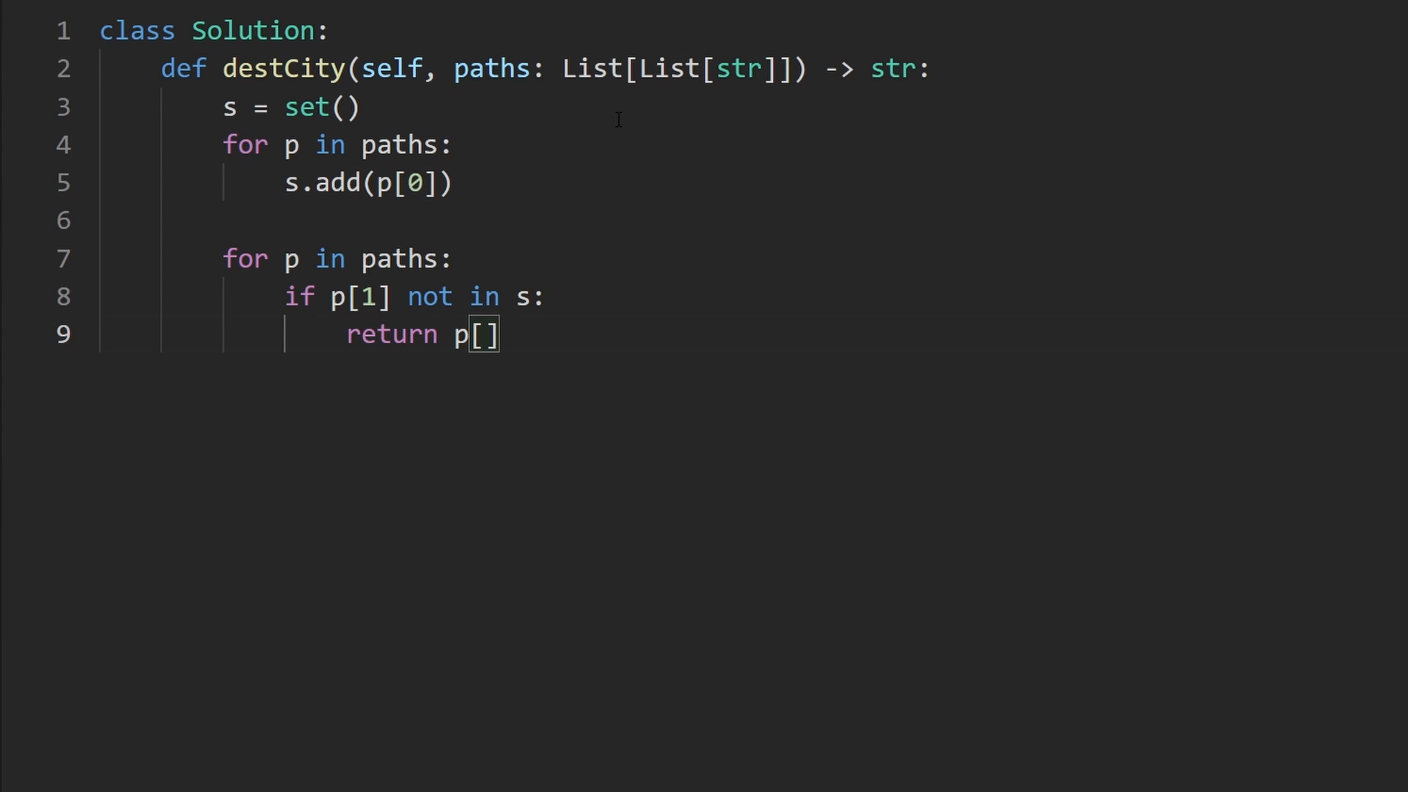
type("1")
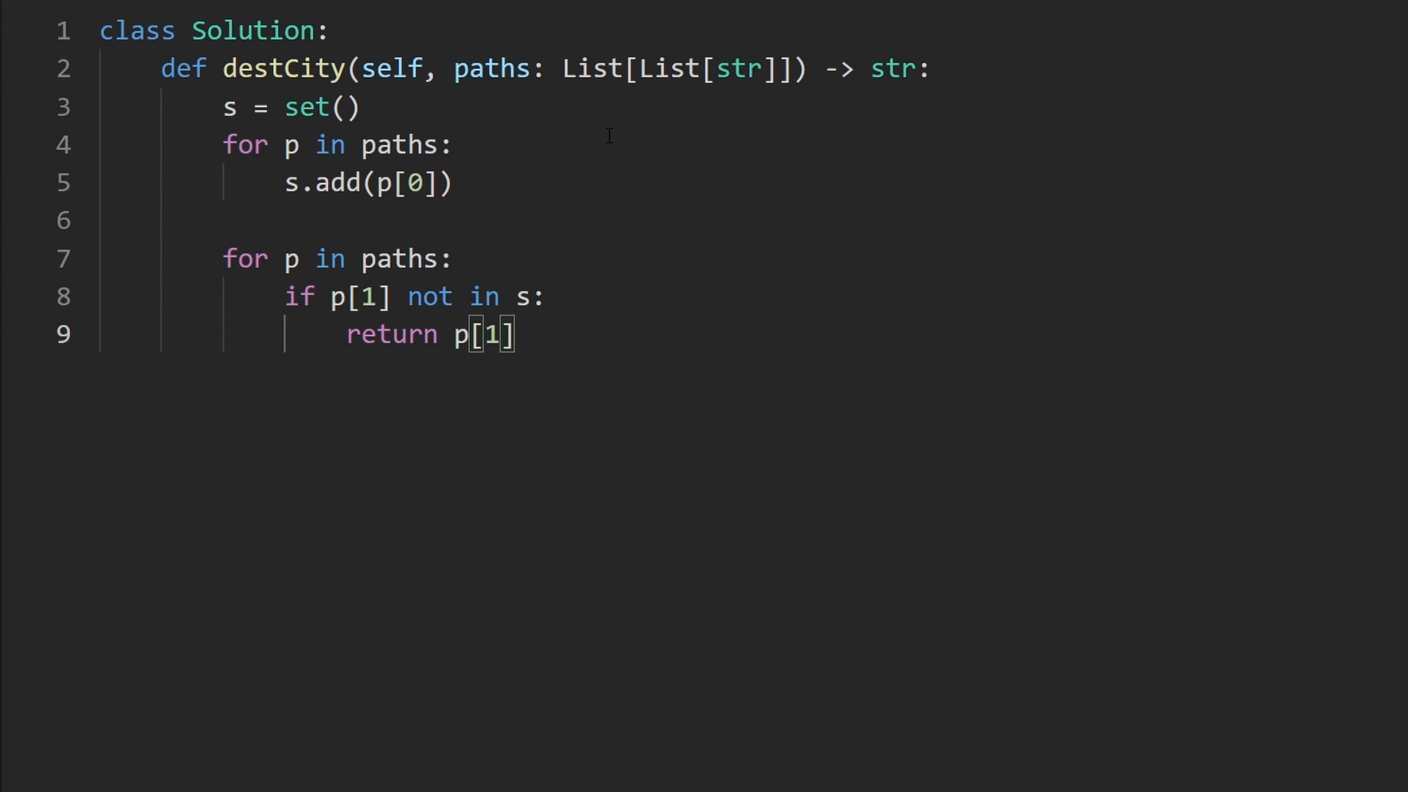
left_click_drag(306, 296, 393, 296)
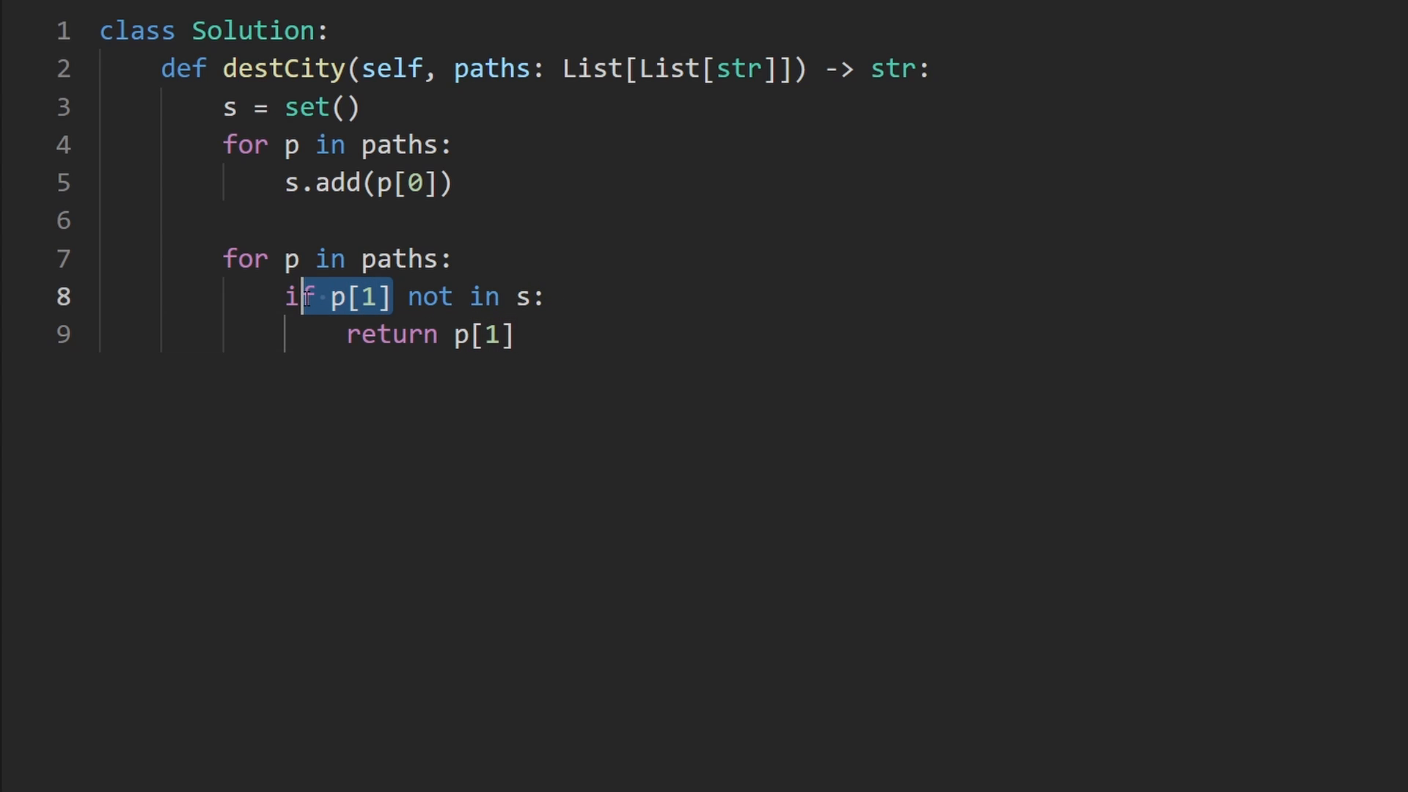
key("enter")
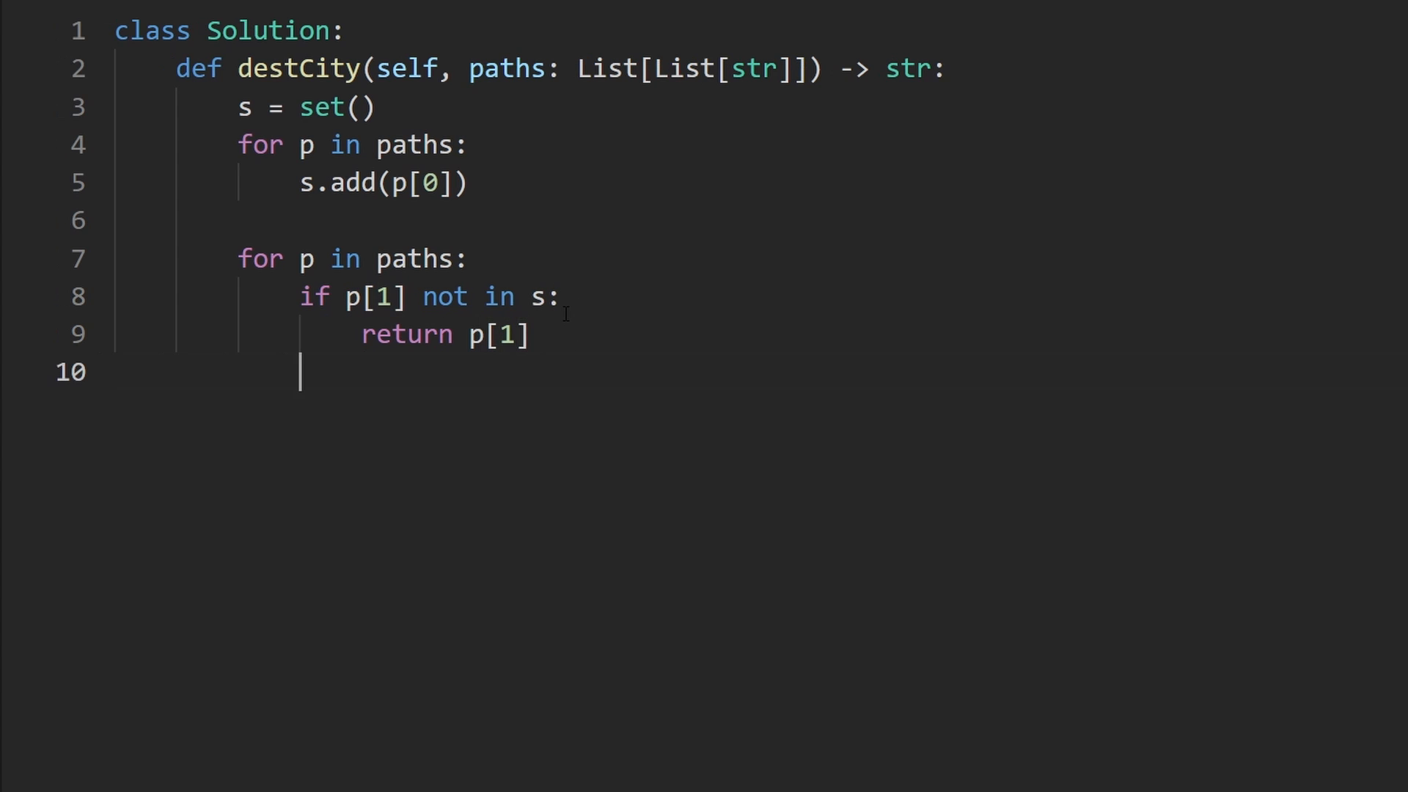